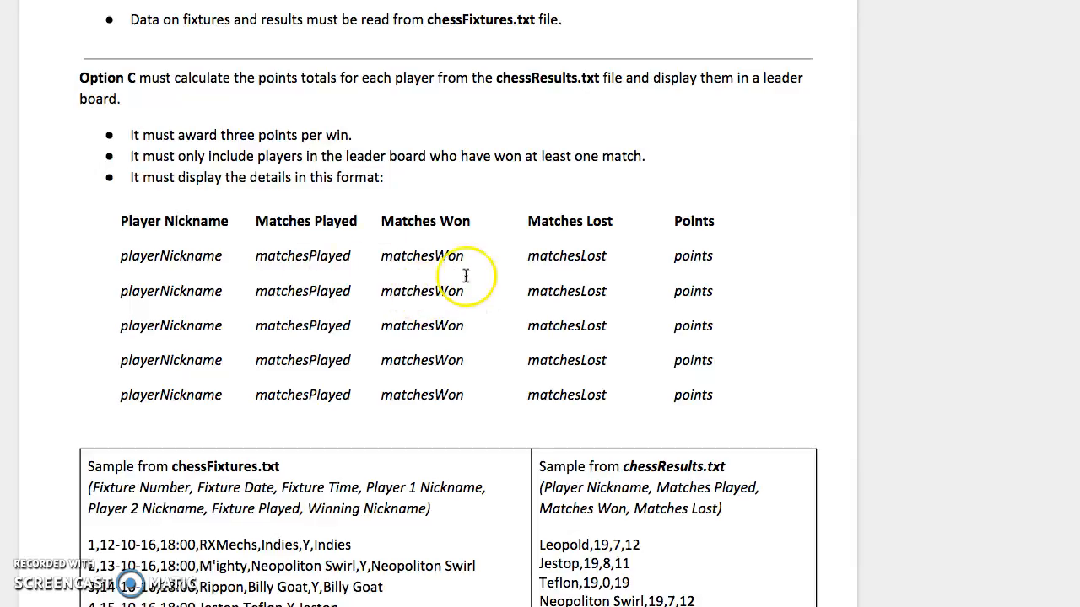
mouse_move(535, 284)
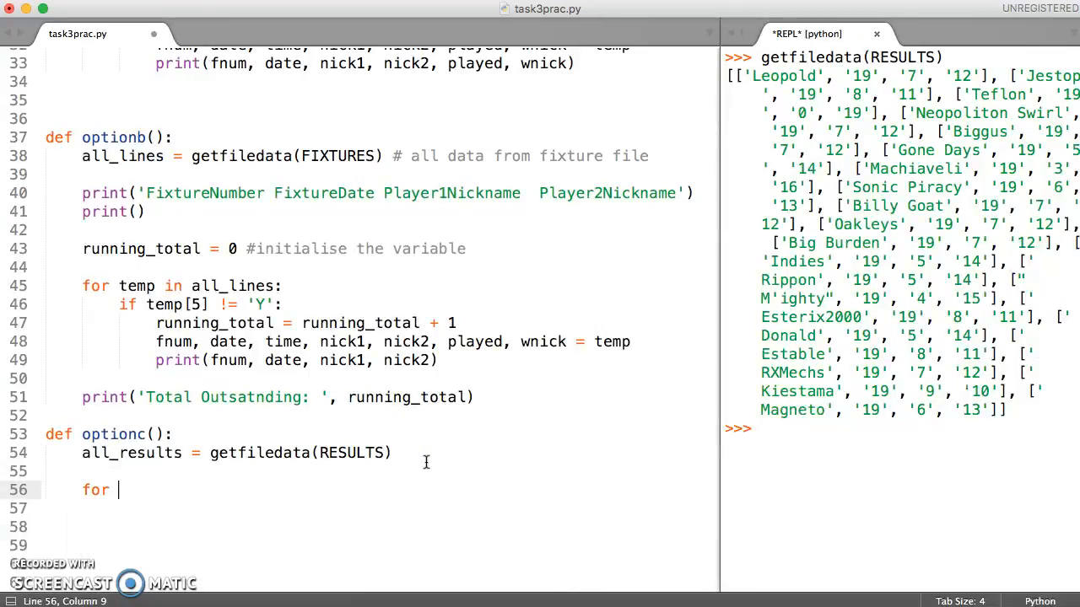
Write 'for temp in all_results:' in optionc and begin an if condition on temp
type("temp")
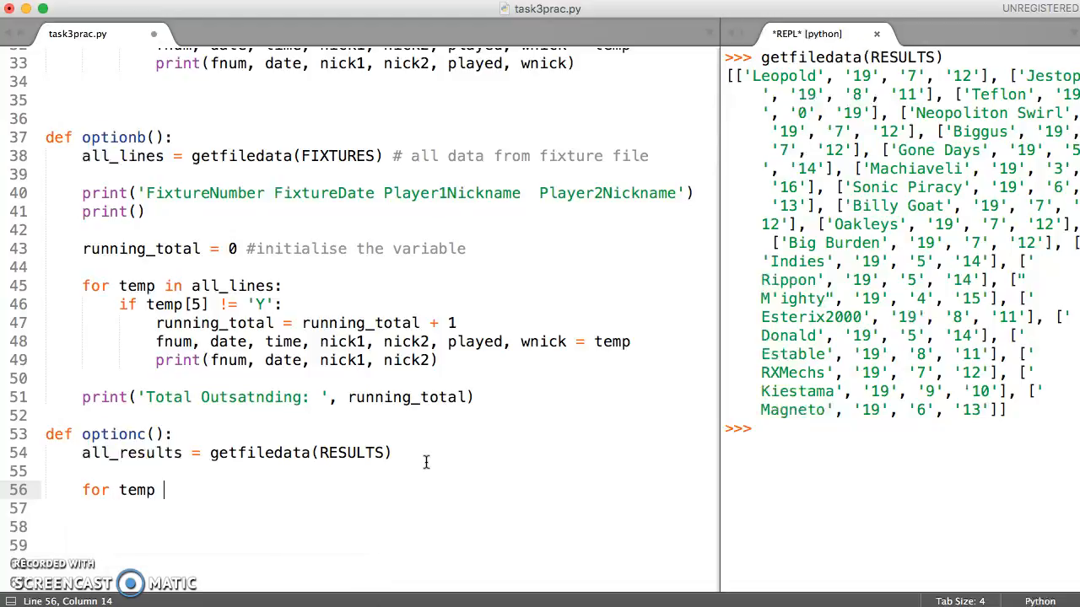
type("in all")
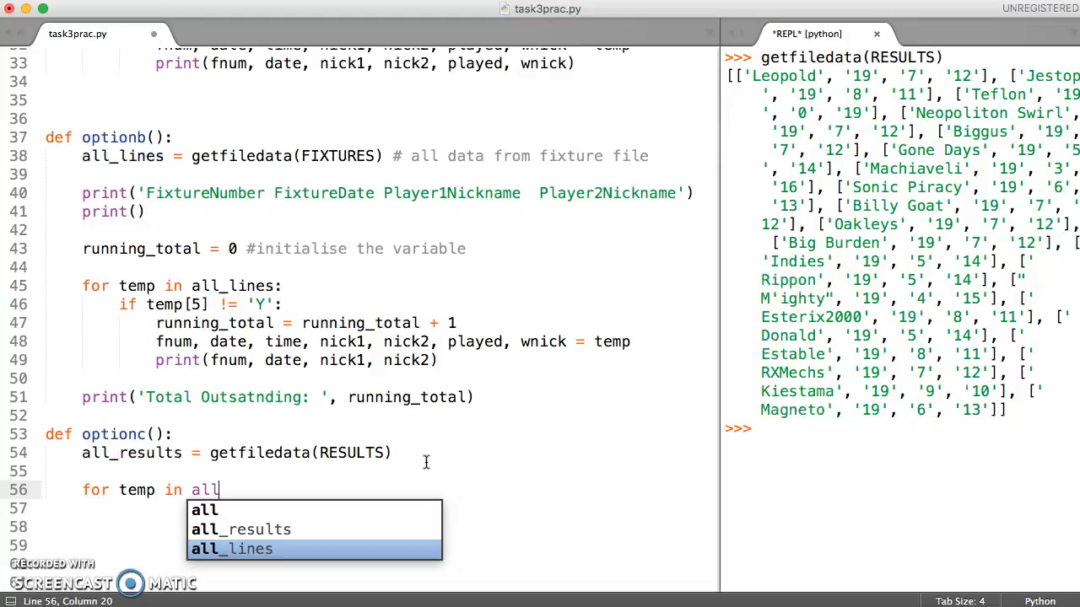
left_click(240, 529)
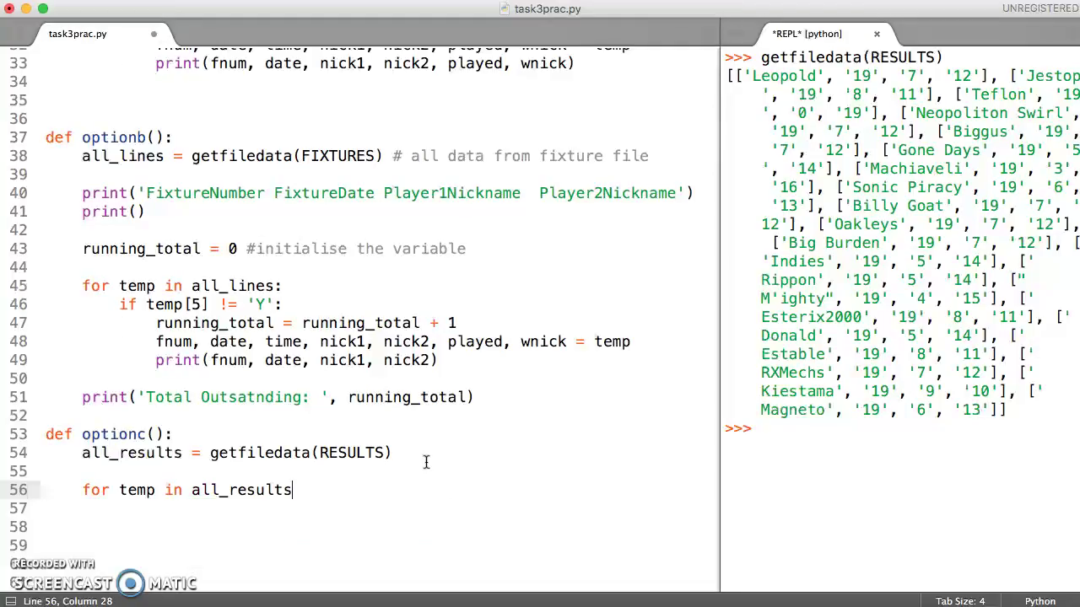
type(":")
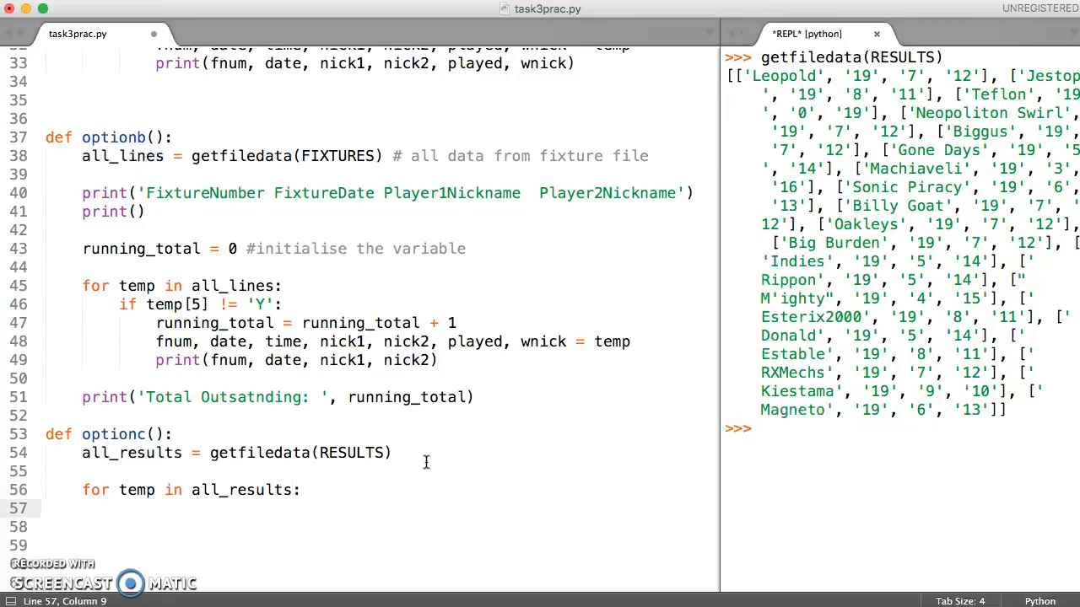
type("if")
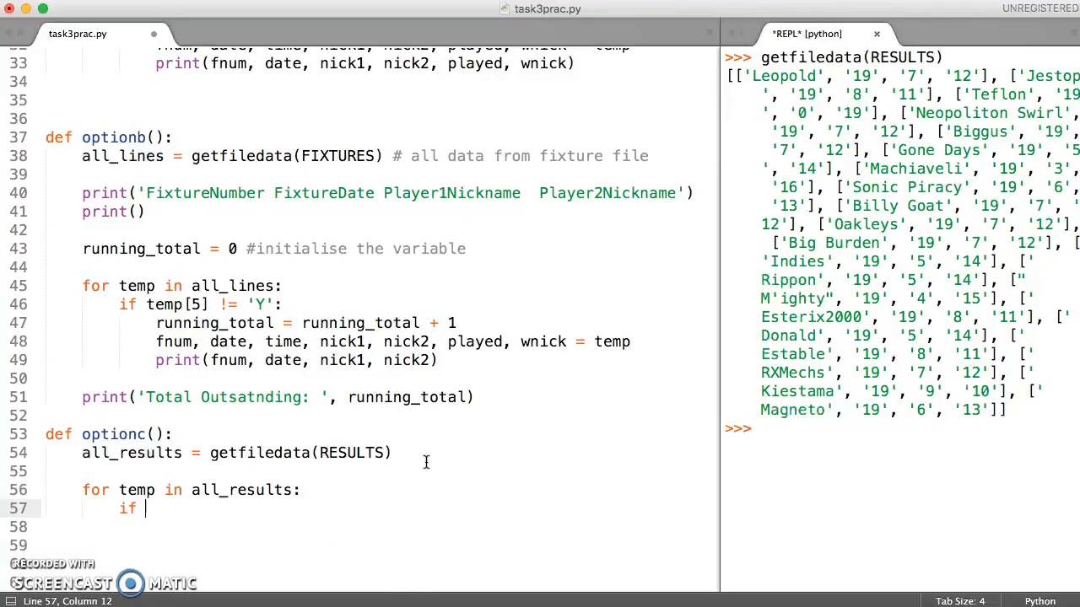
type("temp[")
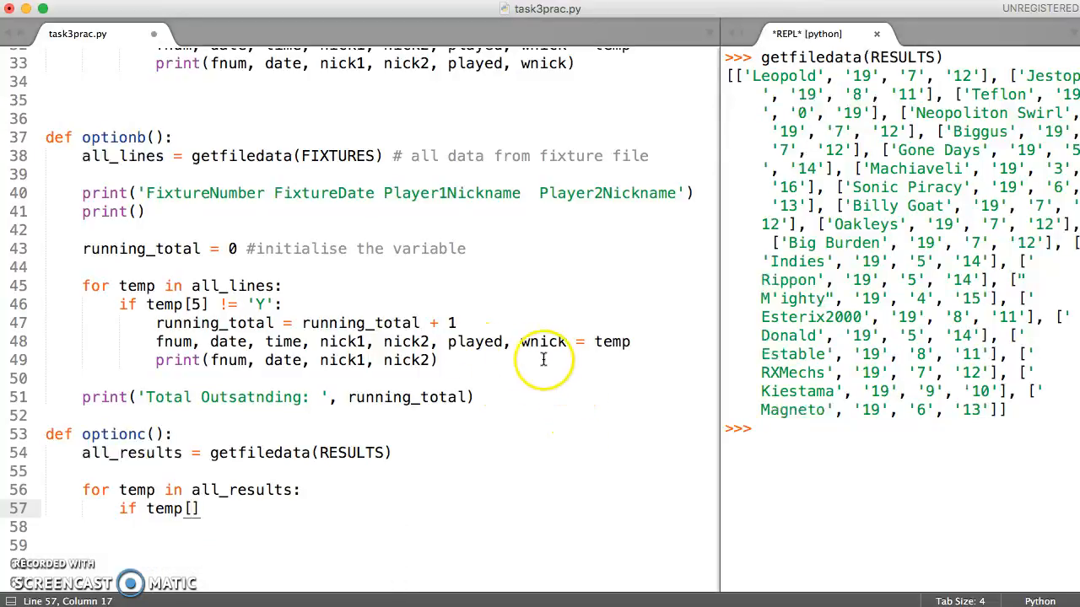
mouse_move(162, 512)
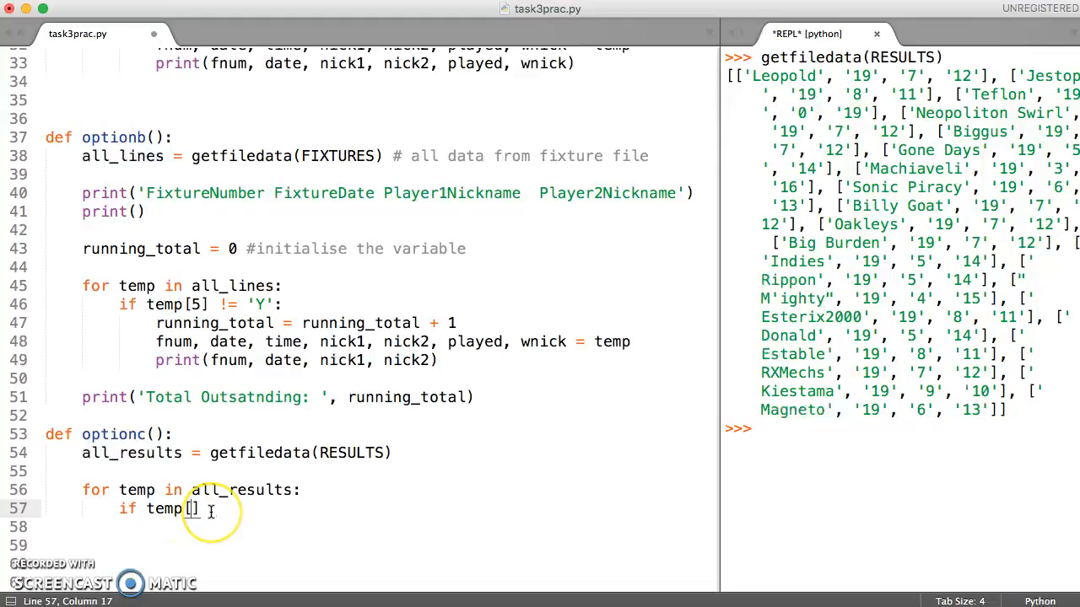
mouse_move(900, 391)
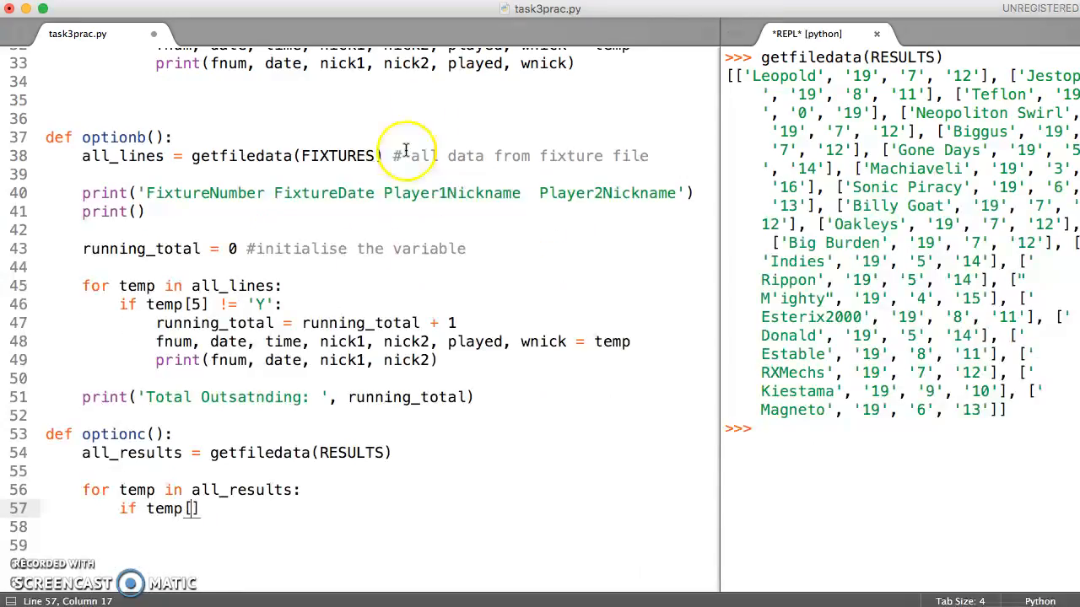
Complete the condition as if temp[2] != '0': to skip zero-win players
type("2")
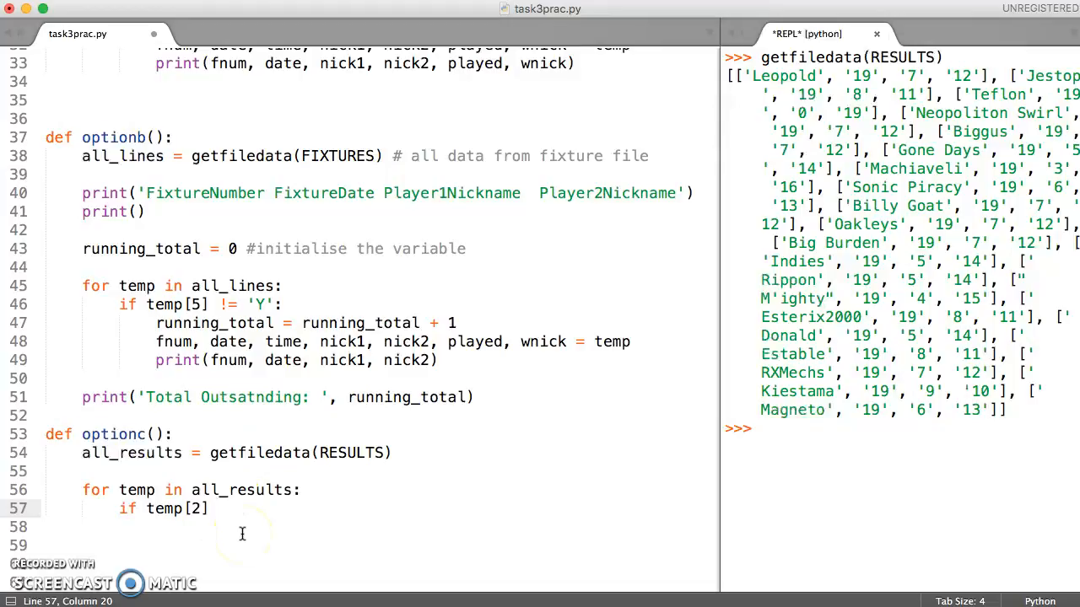
type("!=")
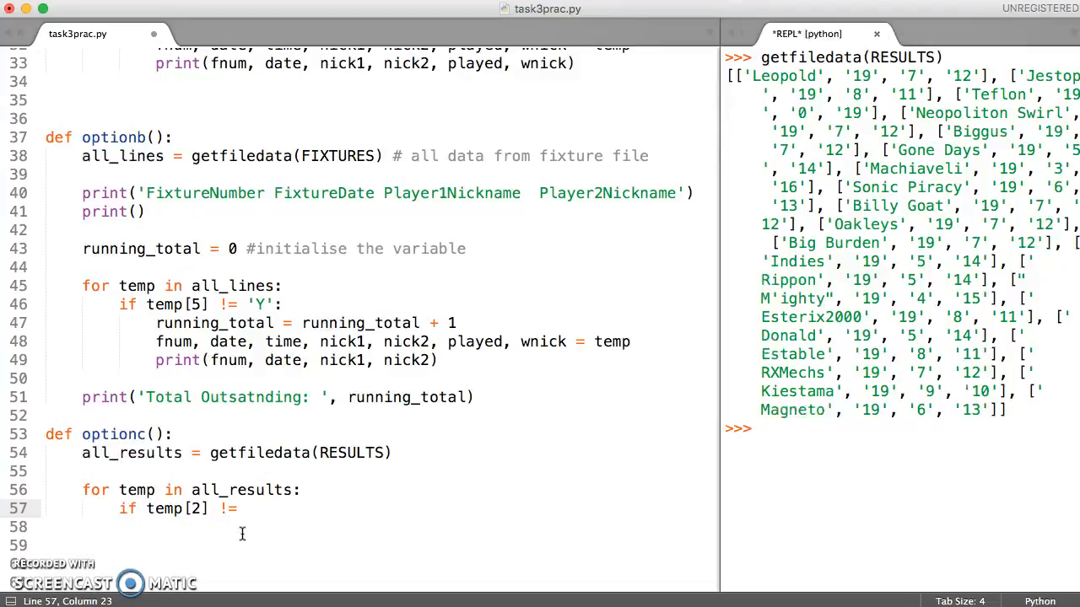
type("'")
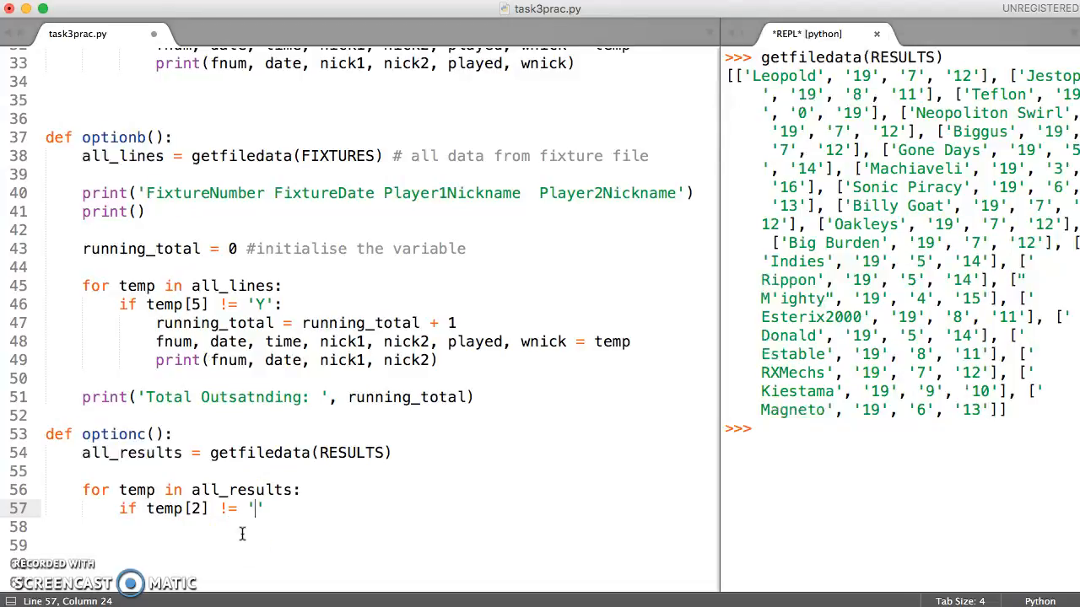
type("0")
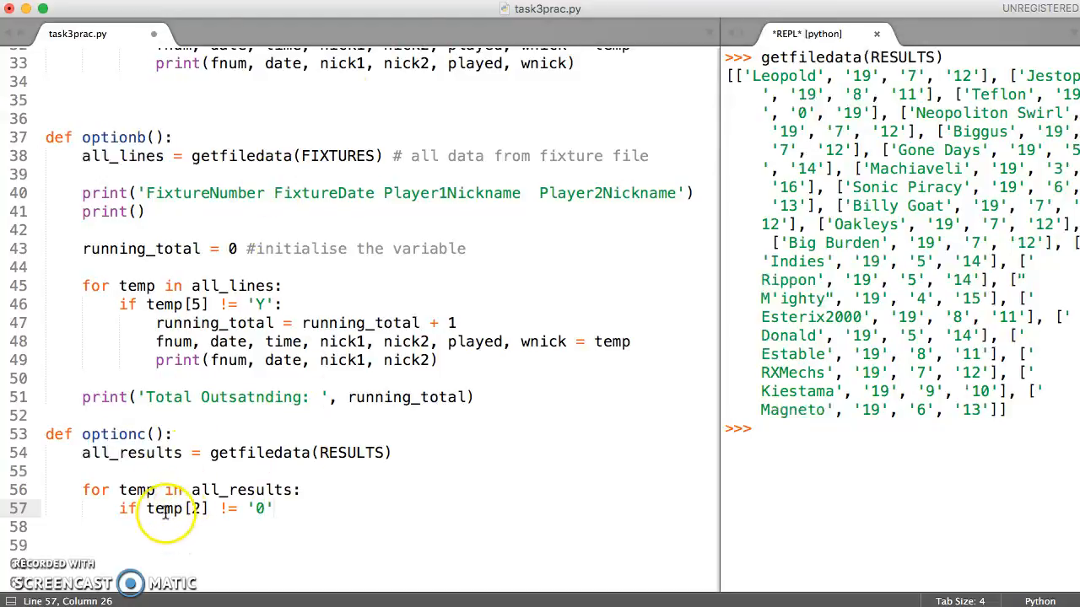
mouse_move(670, 405)
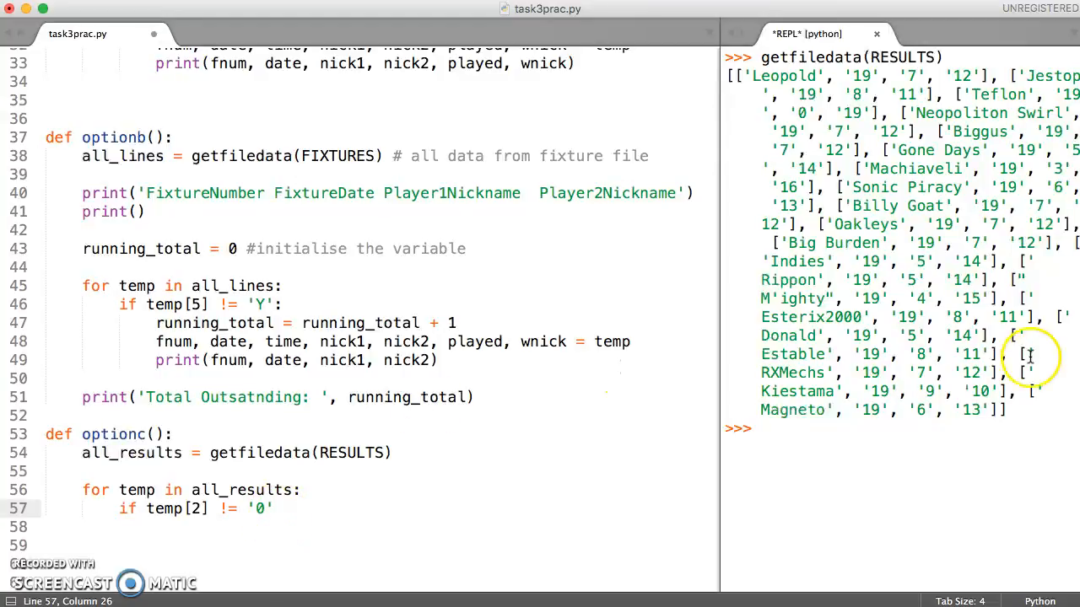
mouse_move(160, 510)
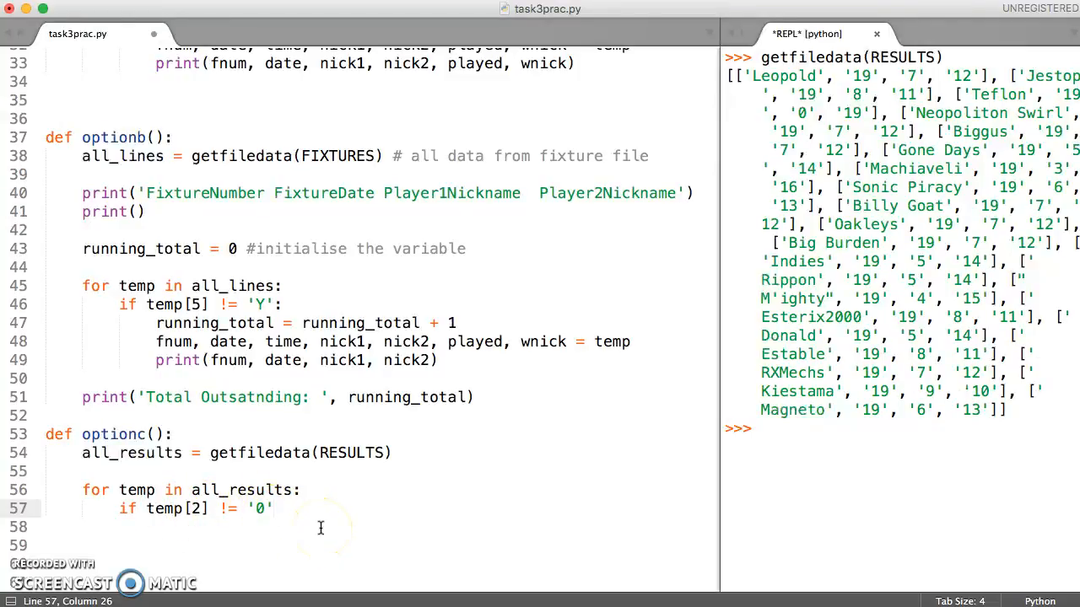
type(":")
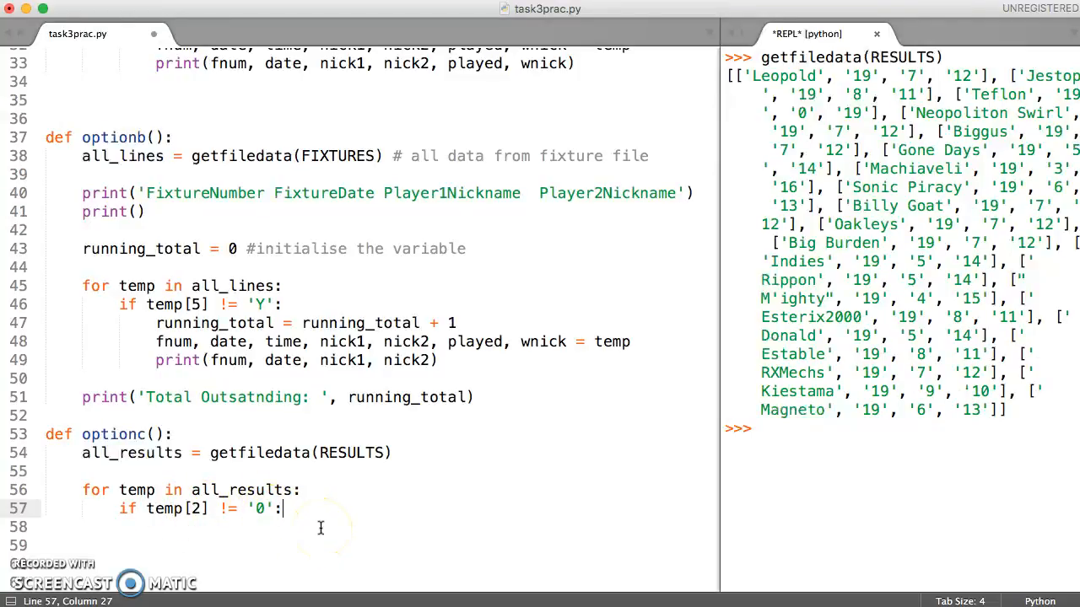
mouse_move(240, 512)
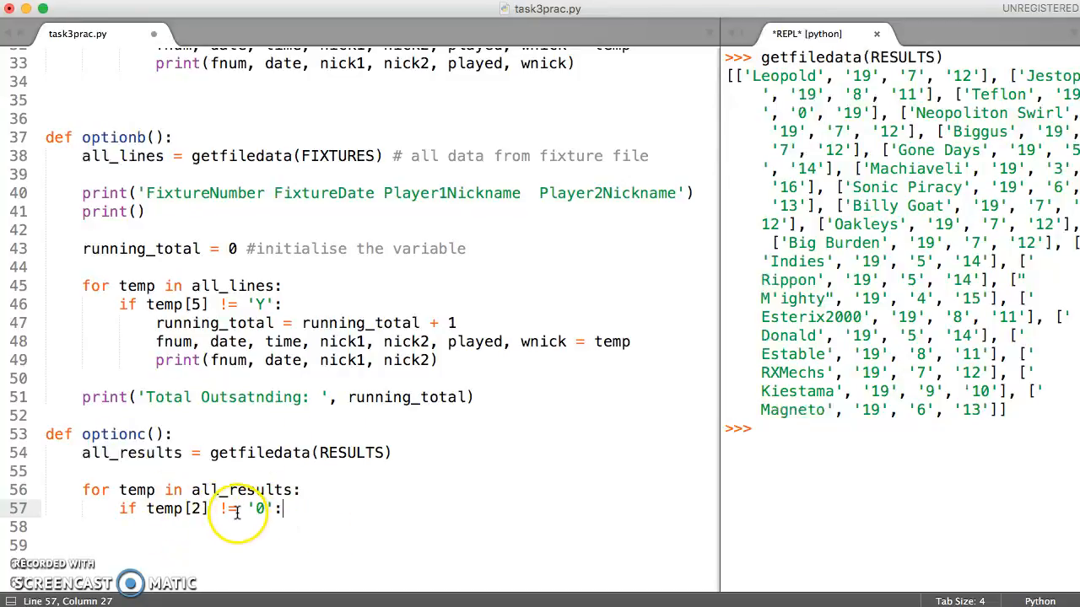
mouse_move(938, 290)
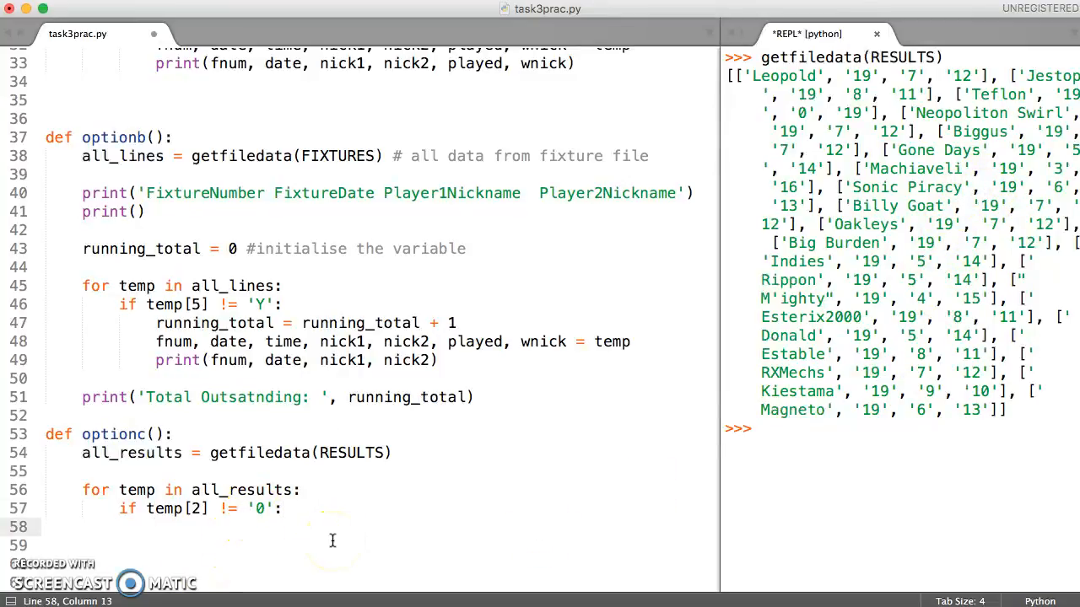
Add print(temp) inside the if block to output each winning record
type("print")
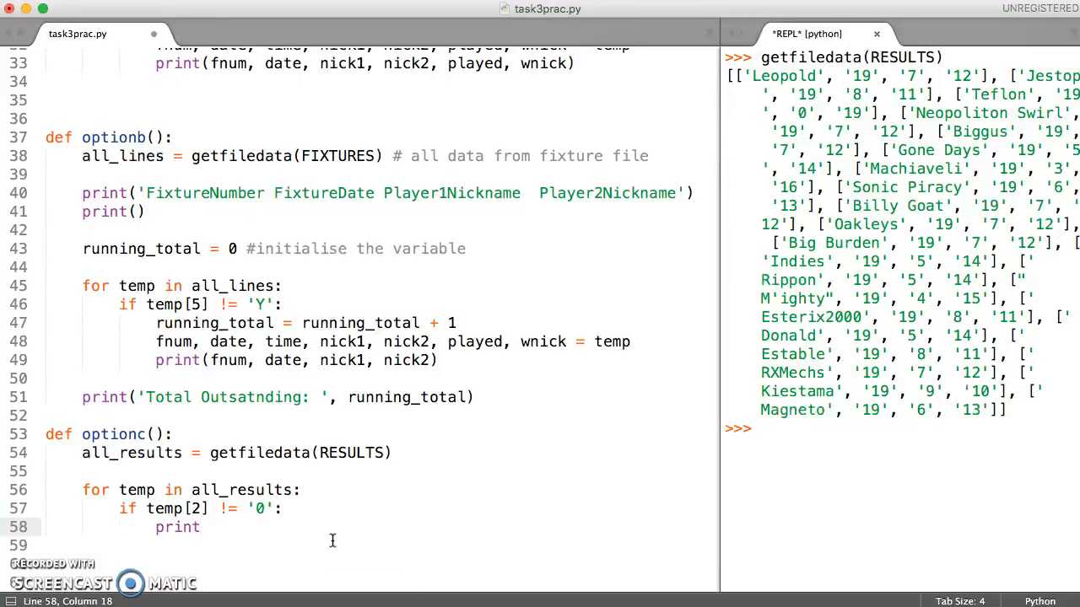
type("(te")
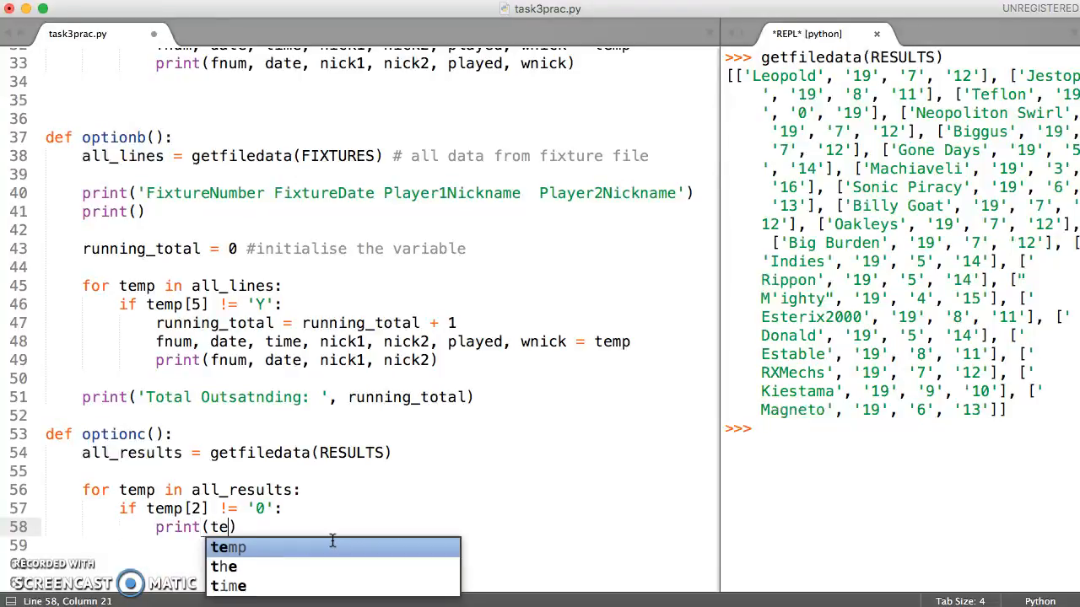
left_click(229, 547)
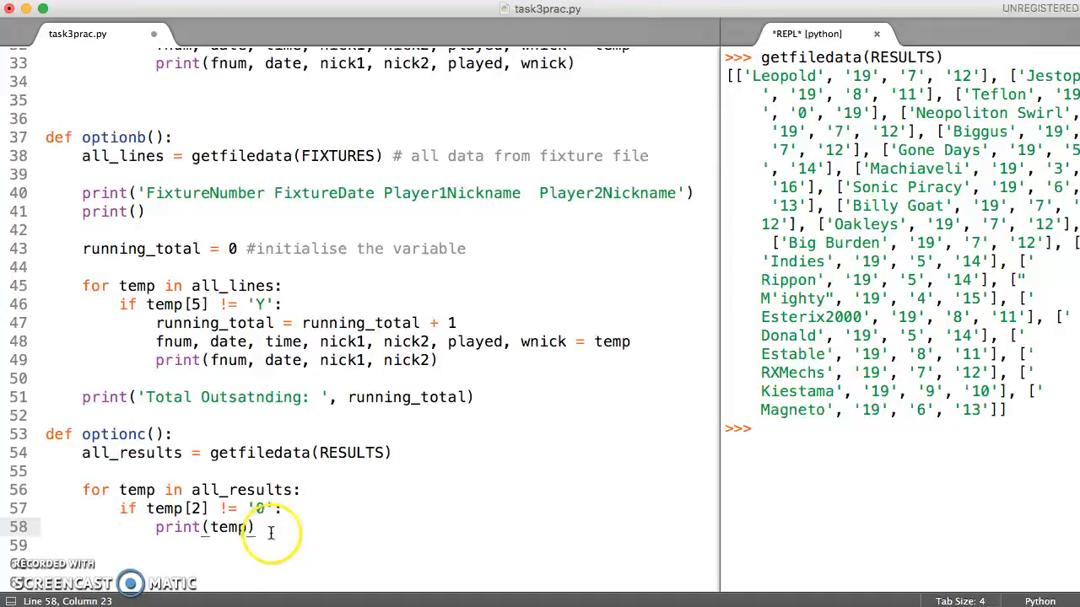
mouse_move(361, 553)
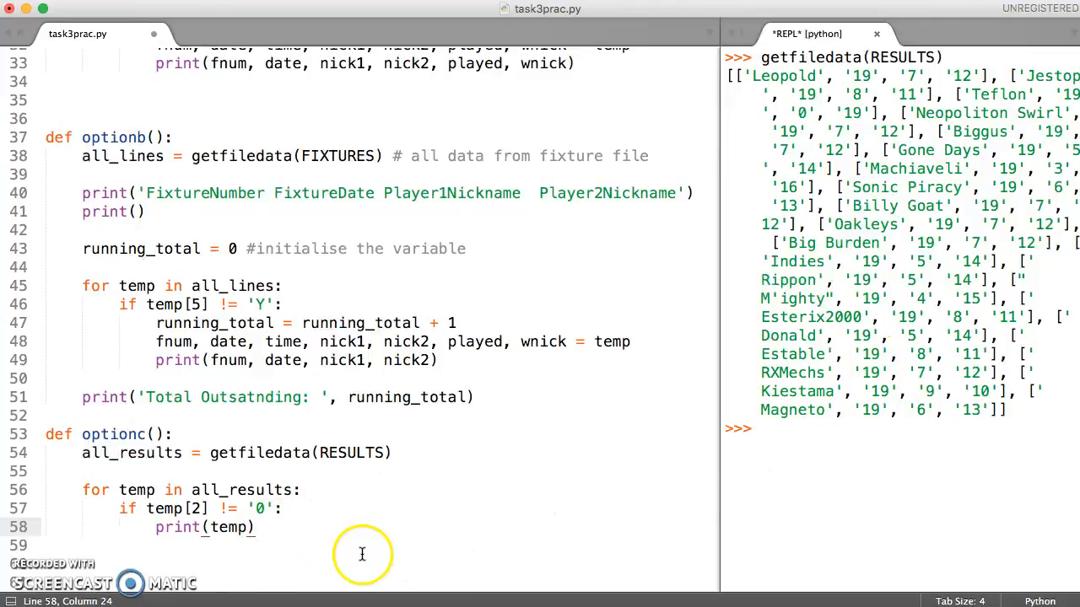
mouse_move(233, 536)
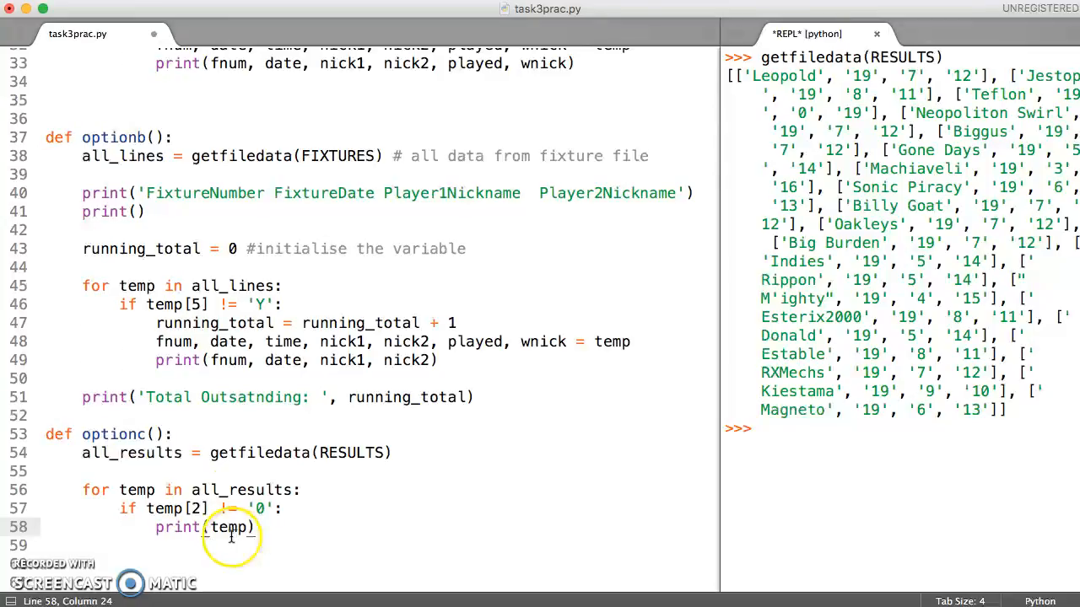
mouse_move(340, 469)
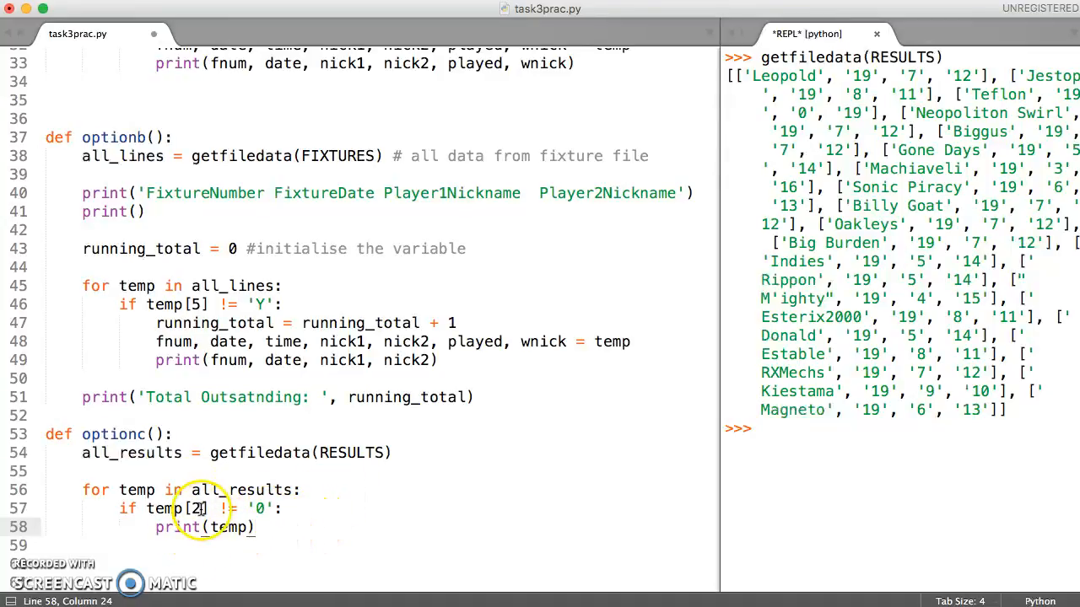
mouse_move(213, 530)
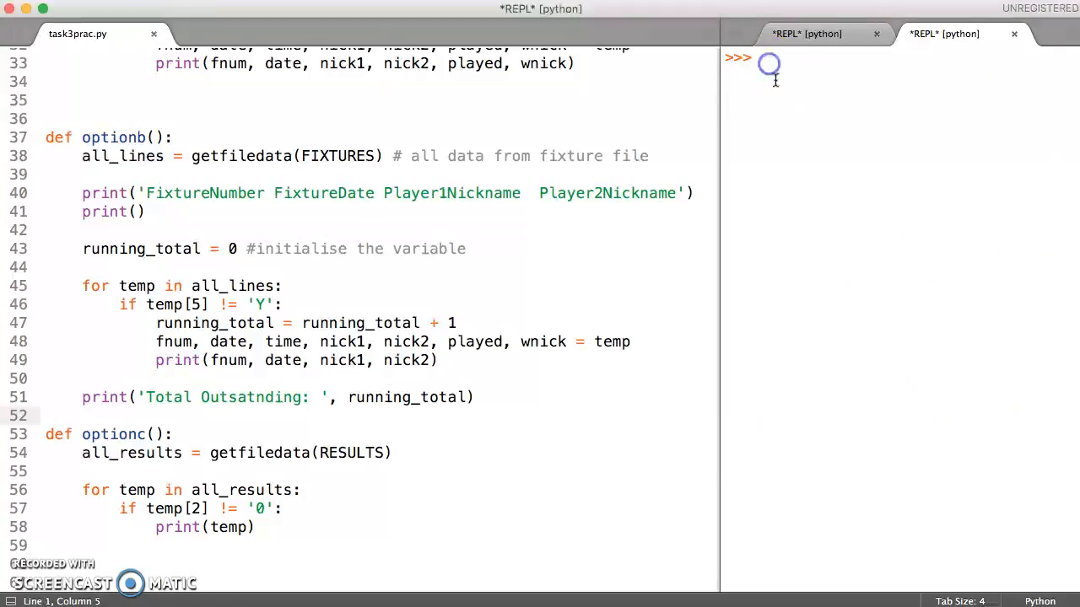
type("optionc(")
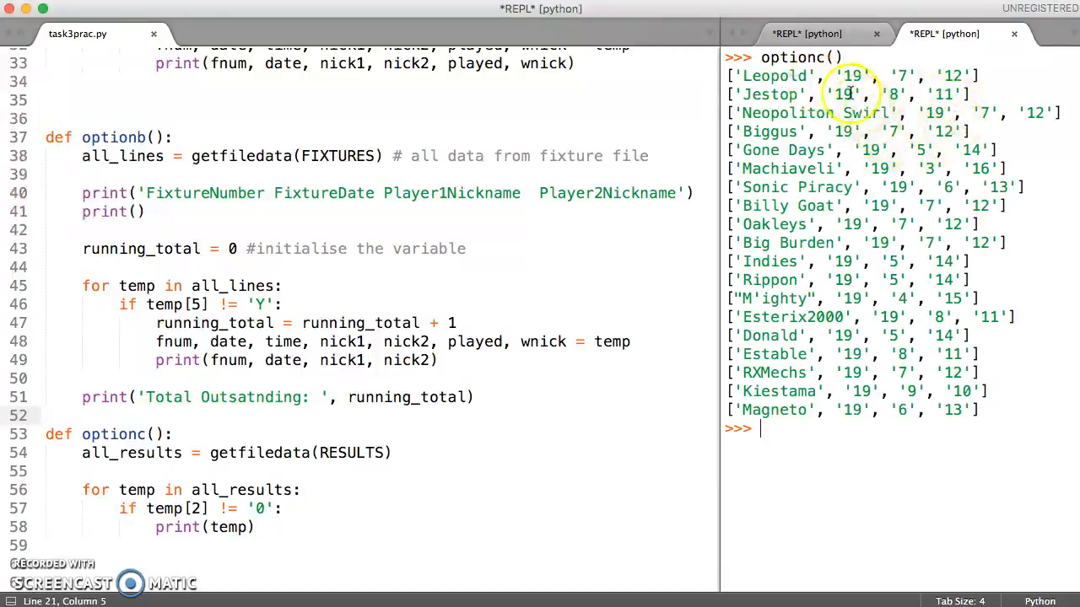
mouse_move(806, 74)
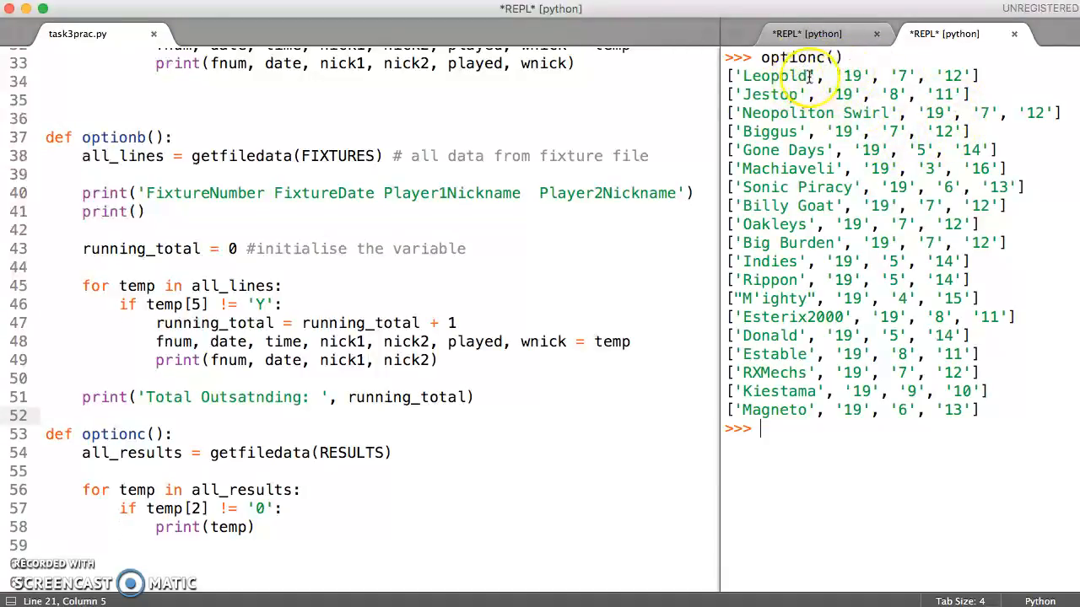
mouse_move(773, 335)
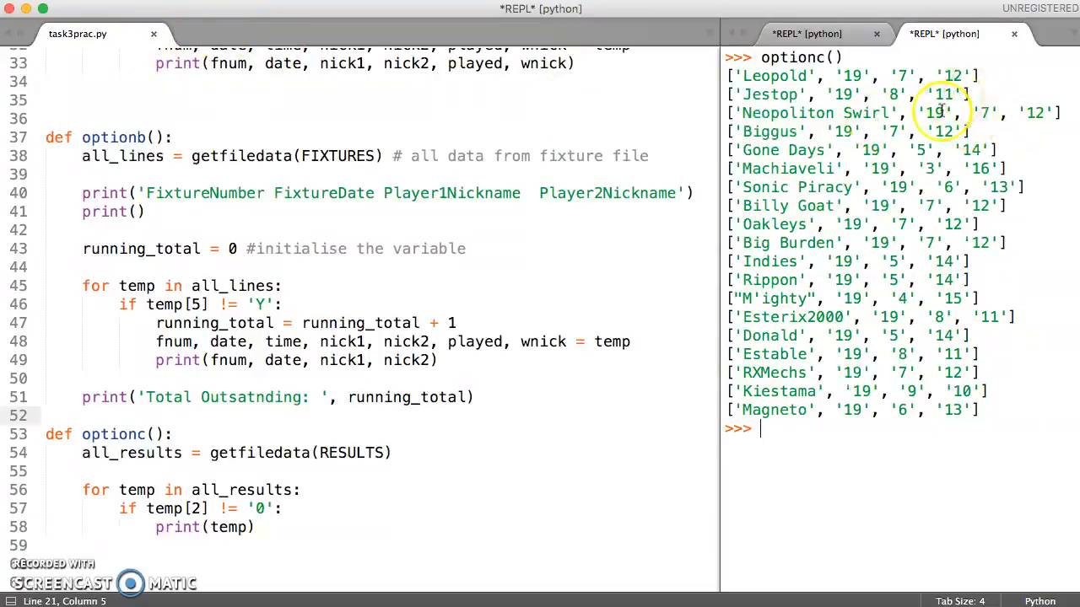
mouse_move(948, 101)
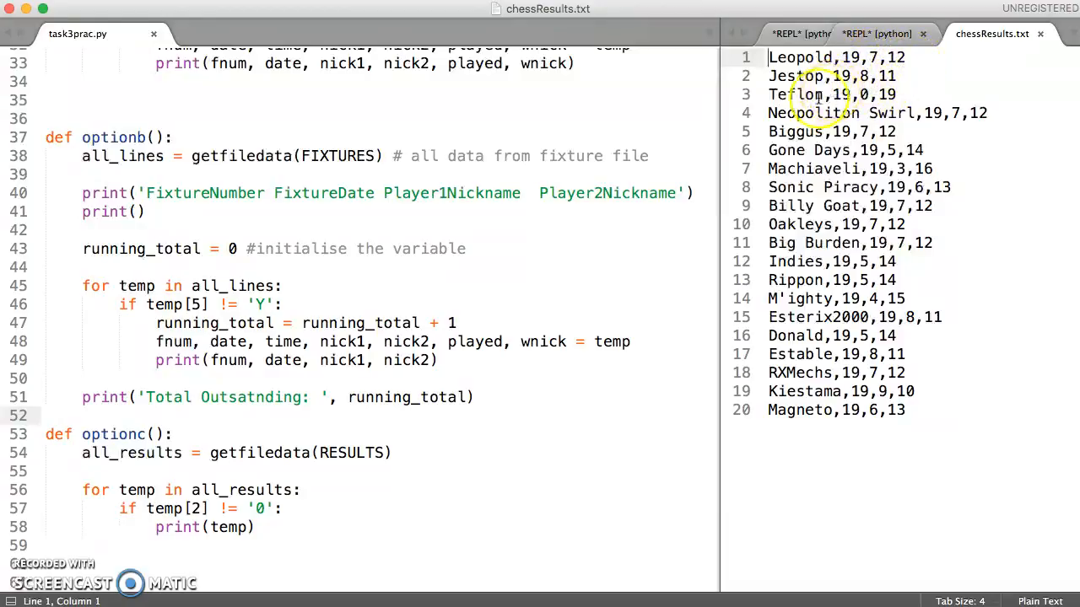
Highlight the Teflon record with zero wins in chessResults.txt
triple_click(803, 94)
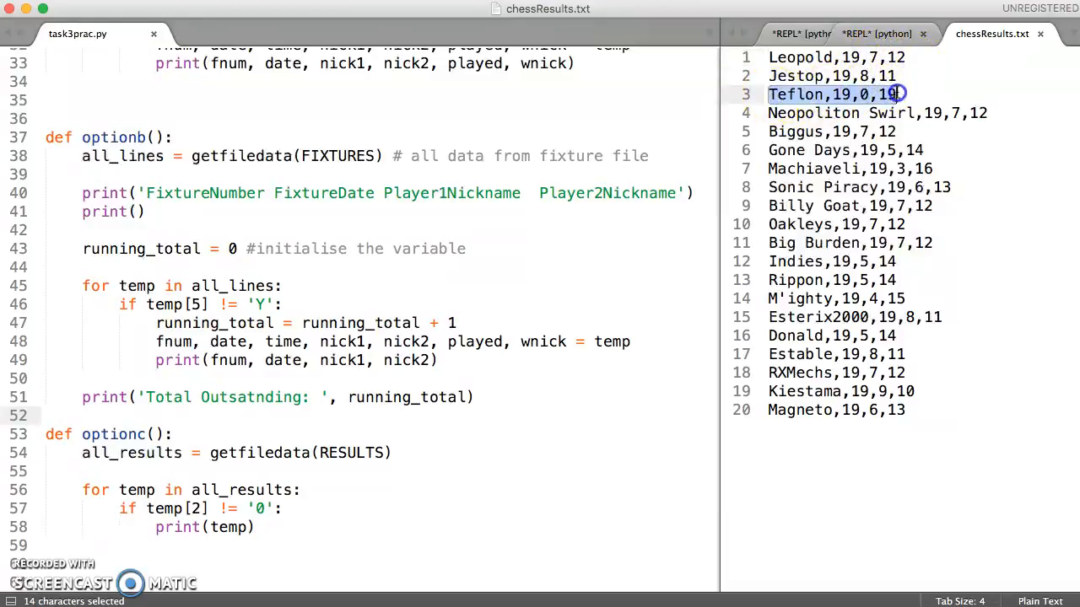
mouse_move(850, 148)
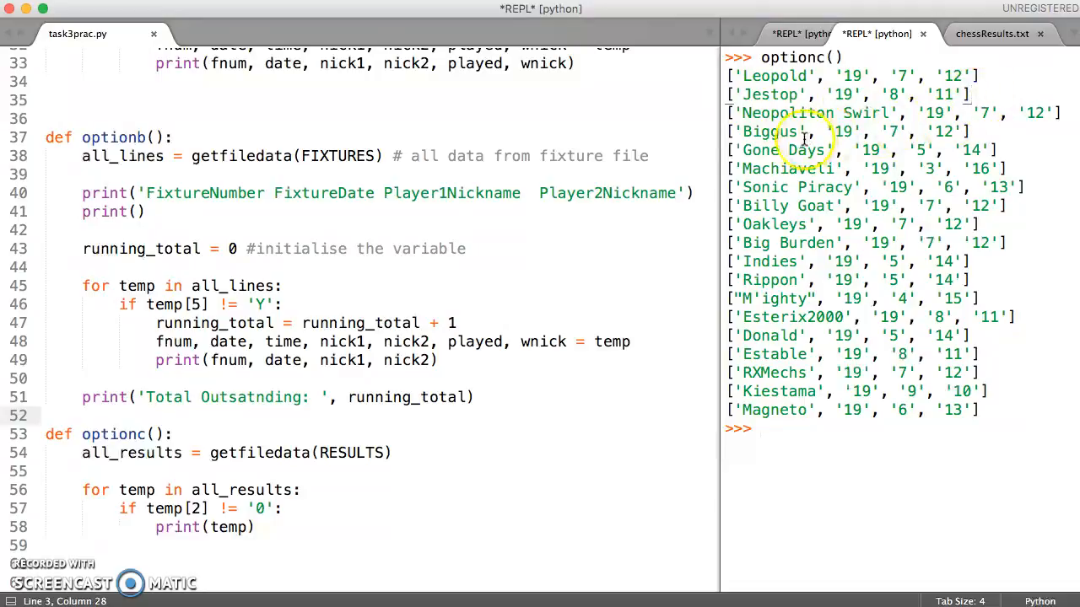
mouse_move(837, 132)
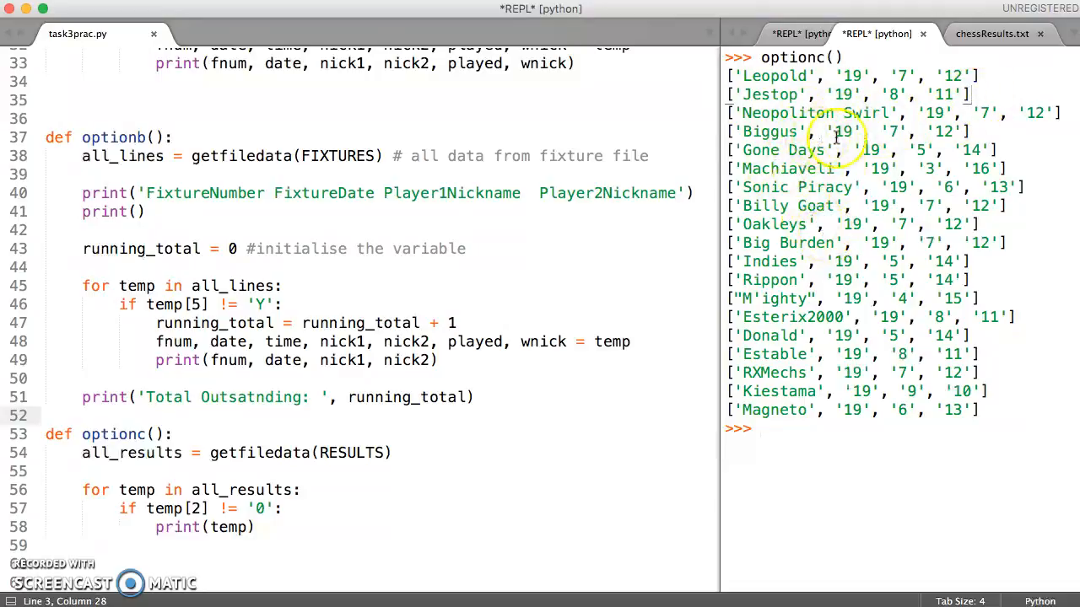
mouse_move(826, 432)
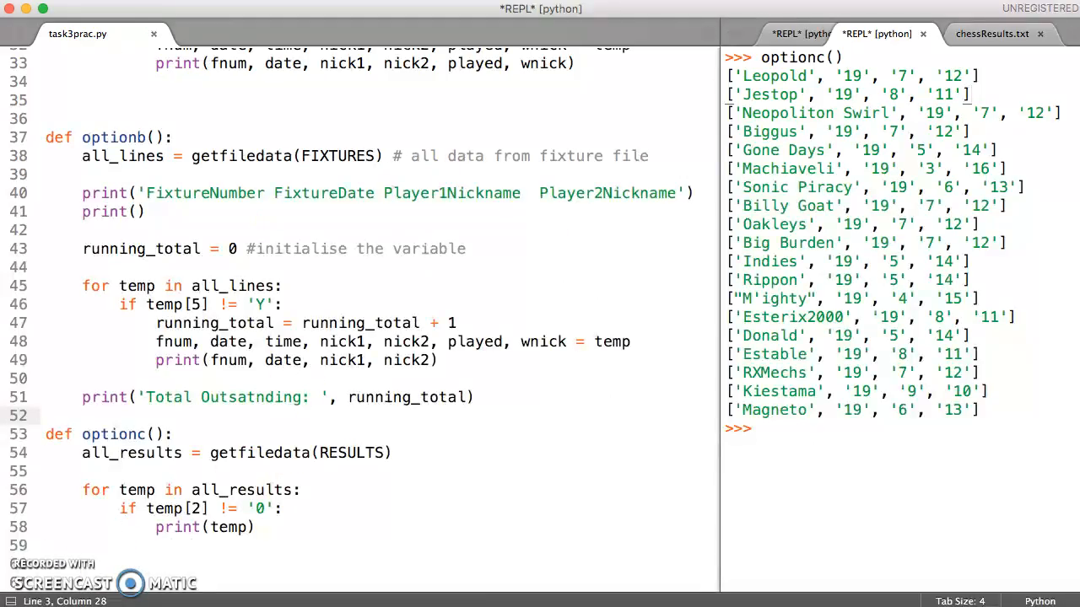
Place the cursor on the print(temp) line in optionc to edit it
left_click(161, 526)
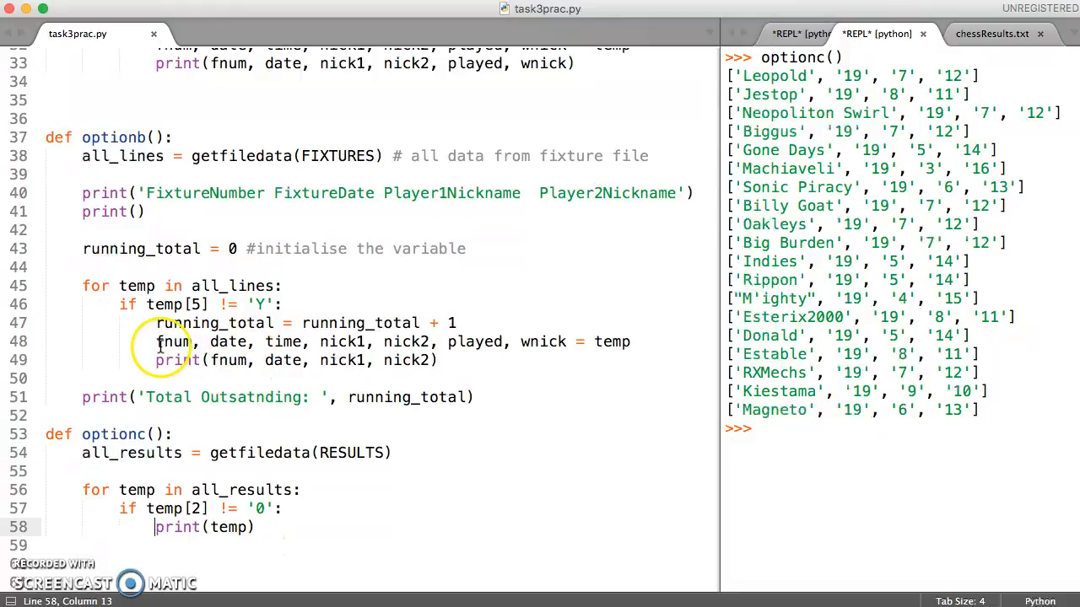
mouse_move(759, 402)
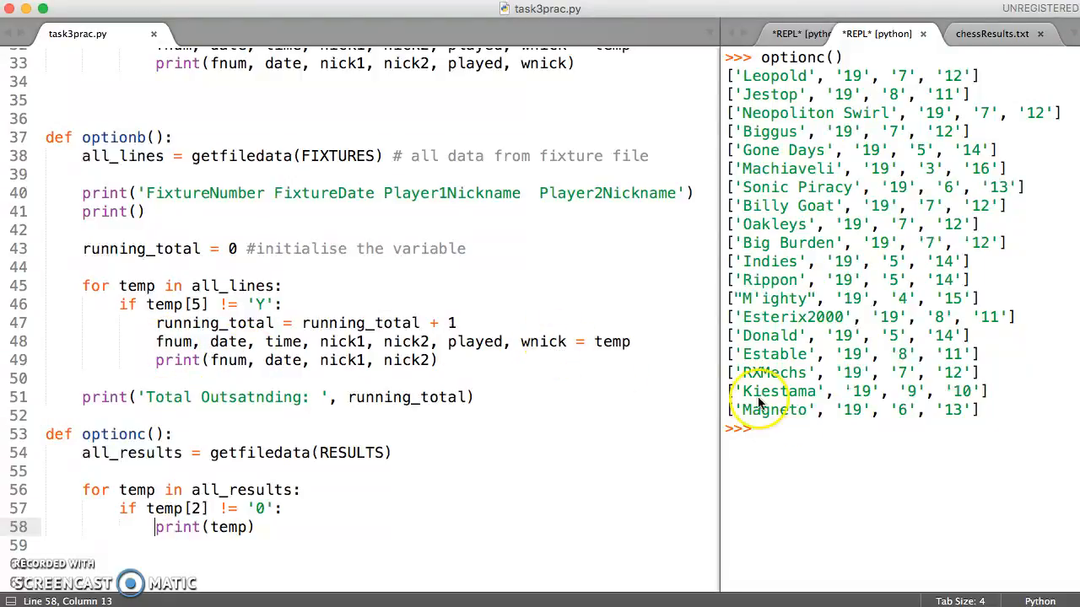
mouse_move(228, 570)
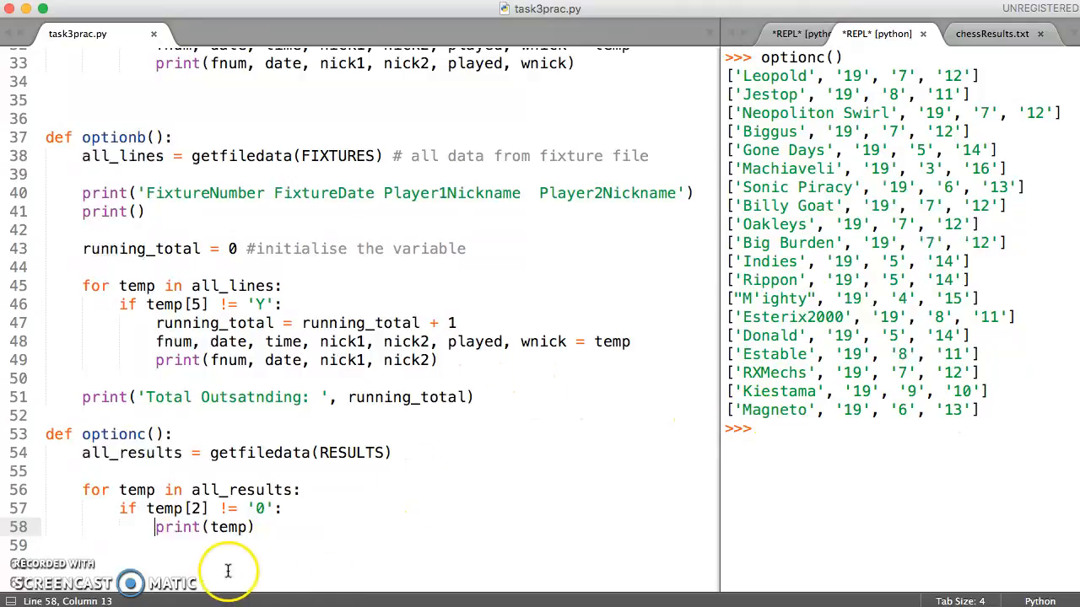
mouse_move(264, 576)
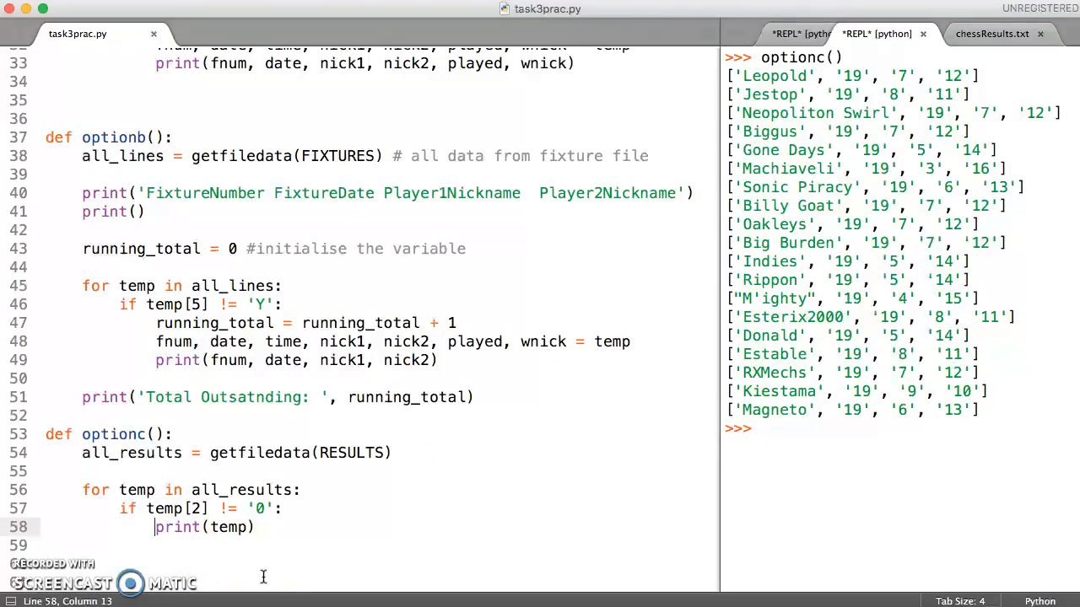
Comment out print(temp) and add nick, played, won, lost = temp below it
type("#")
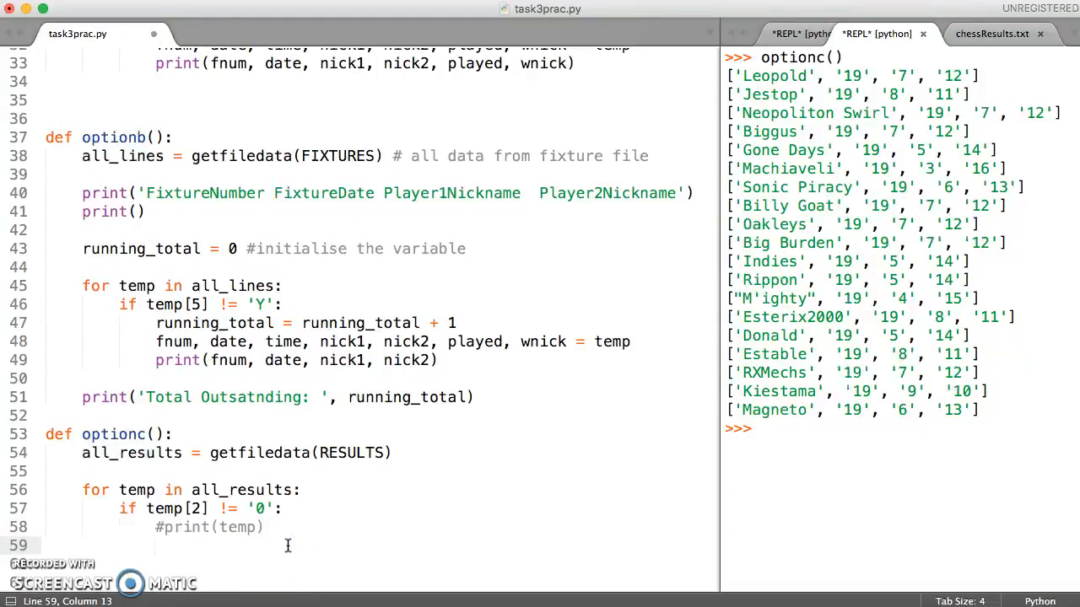
type("nick")
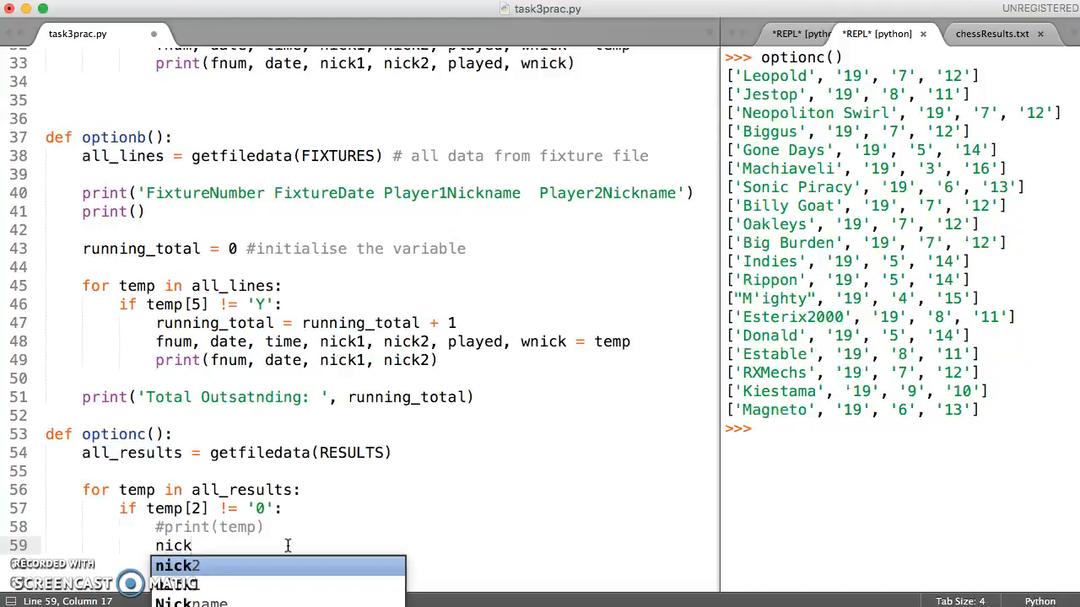
type(",")
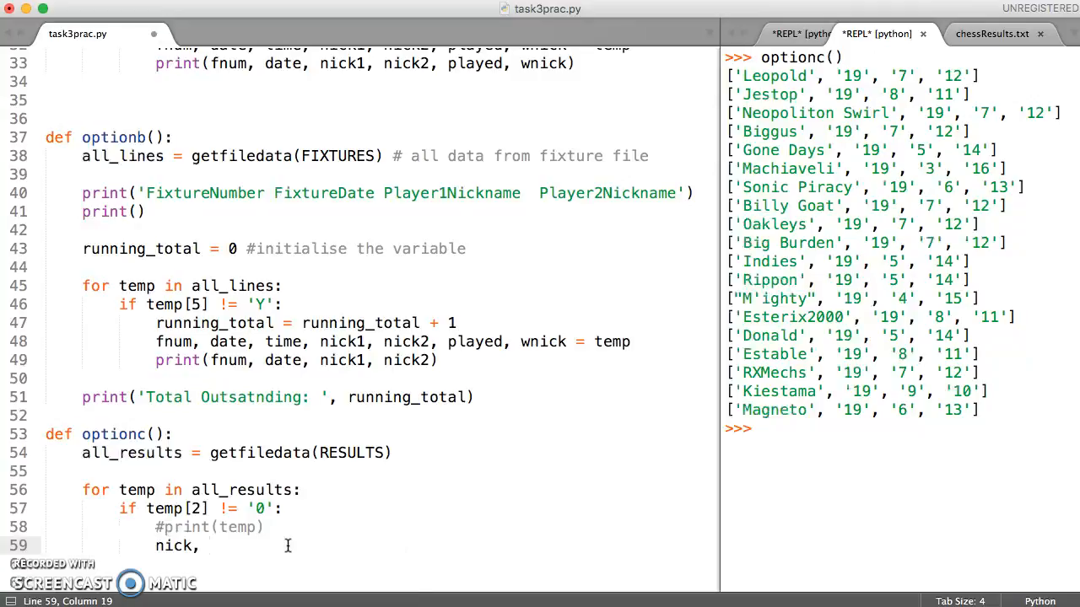
type("pl")
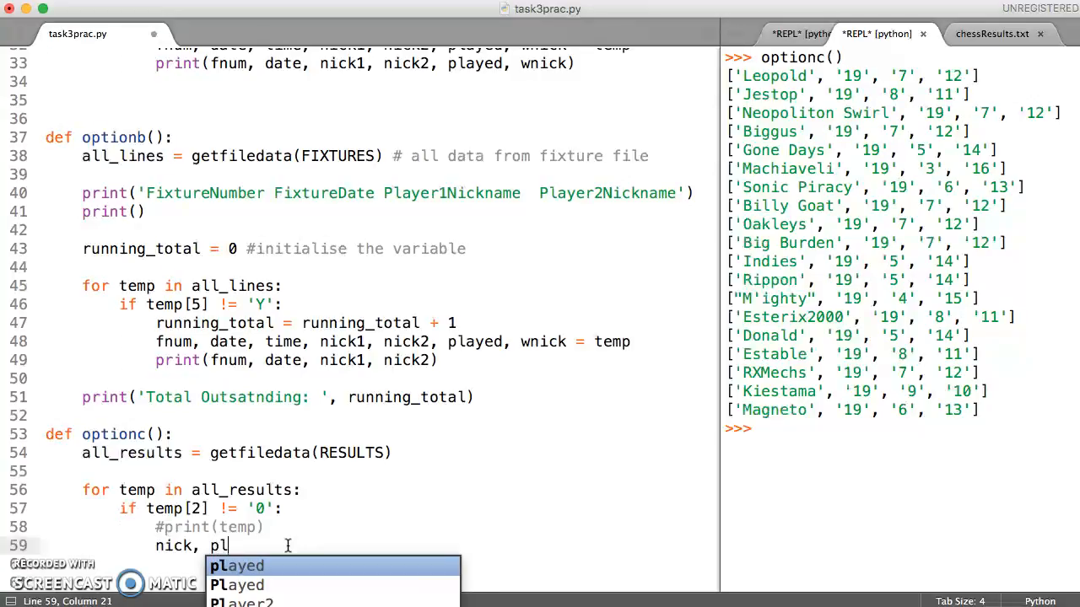
type("ayed, won")
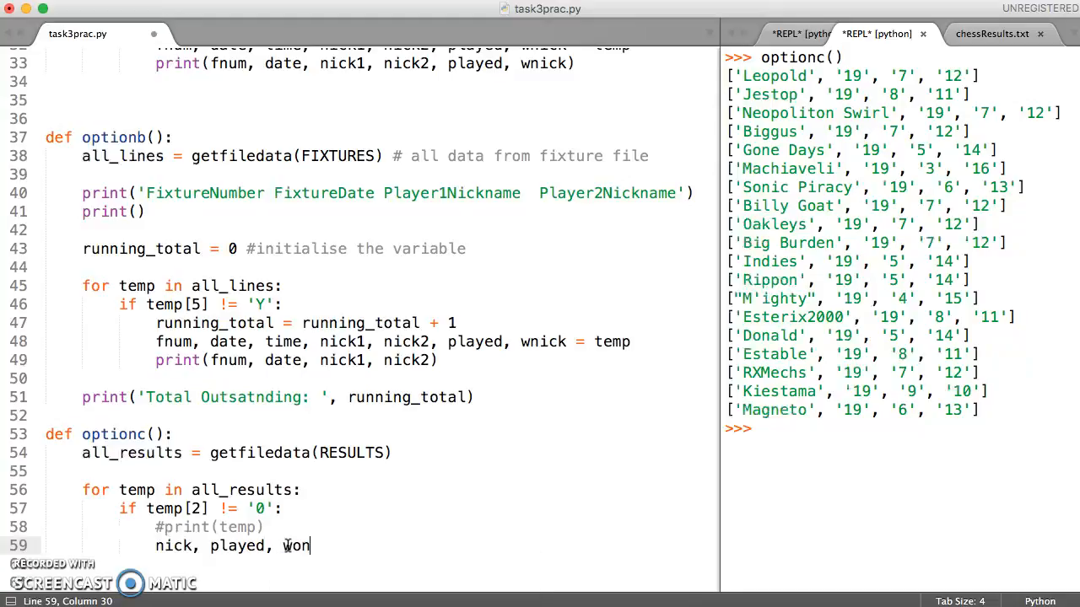
type(", lost")
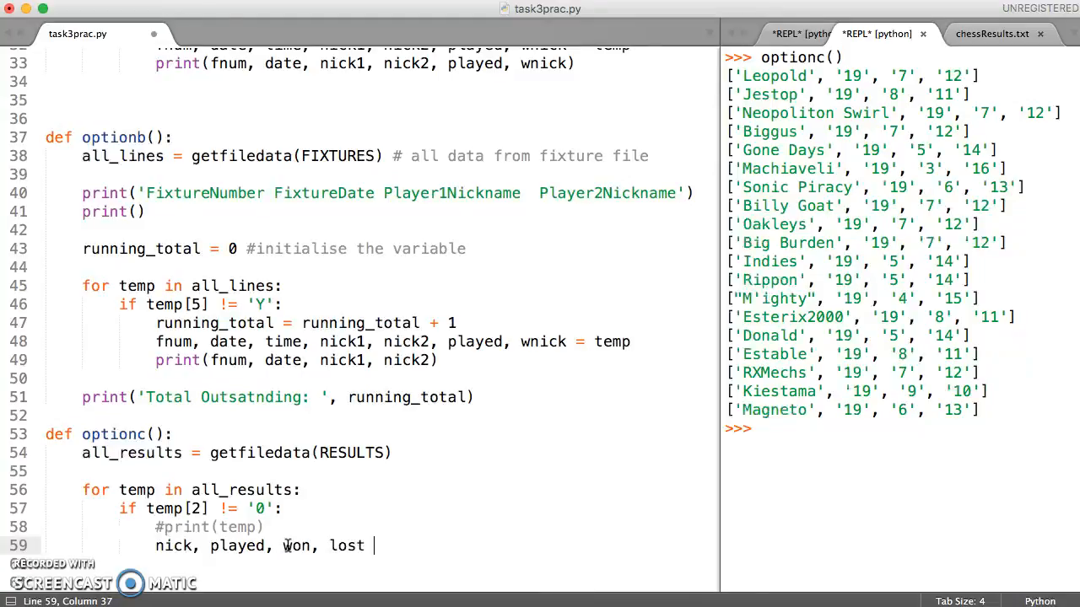
type("= temp")
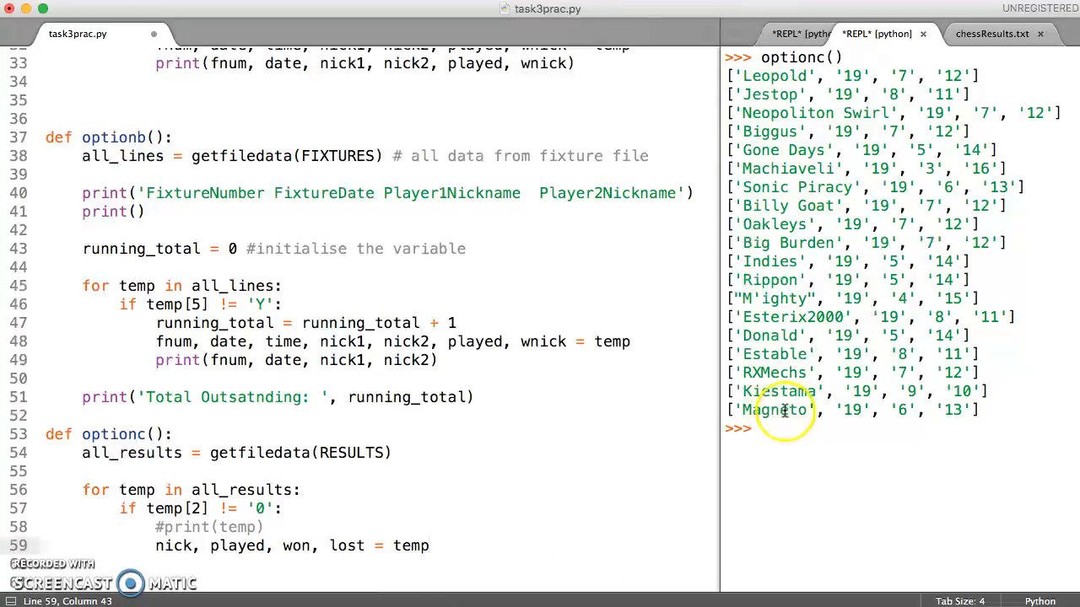
mouse_move(772, 466)
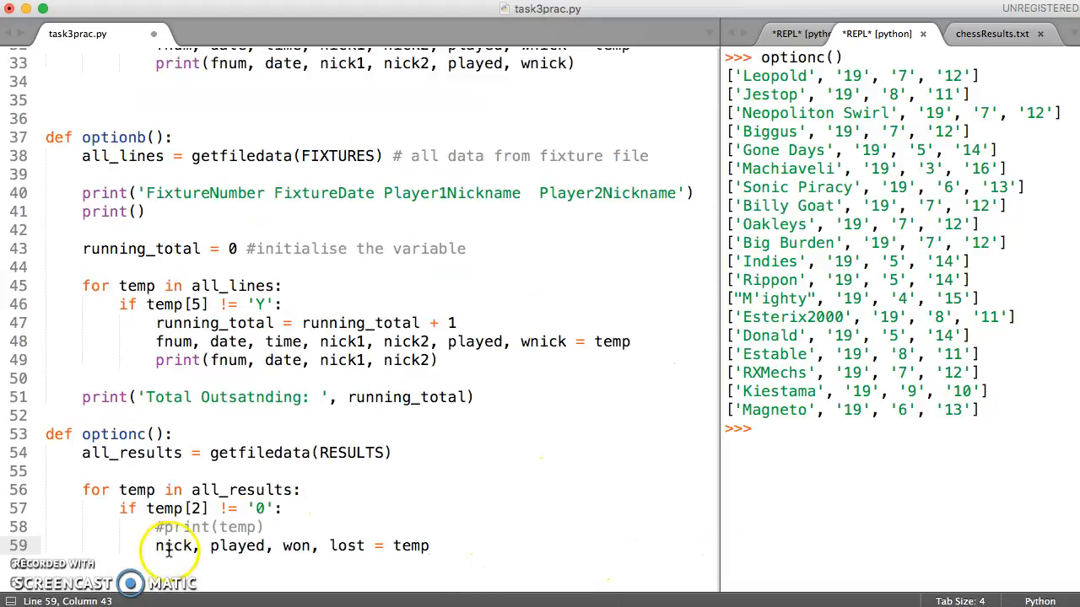
mouse_move(297, 547)
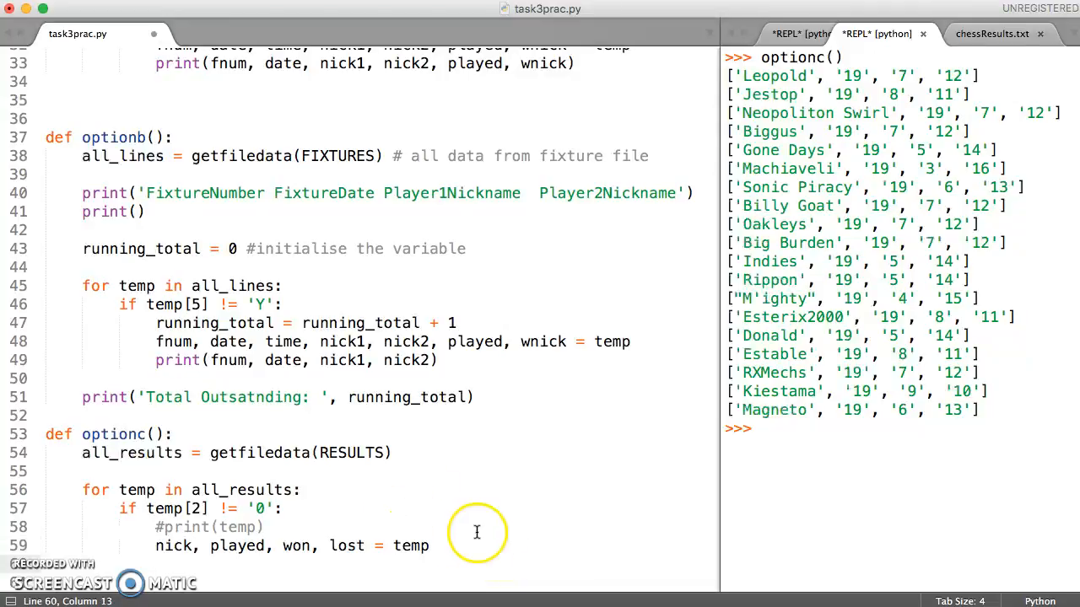
scroll("down", 3)
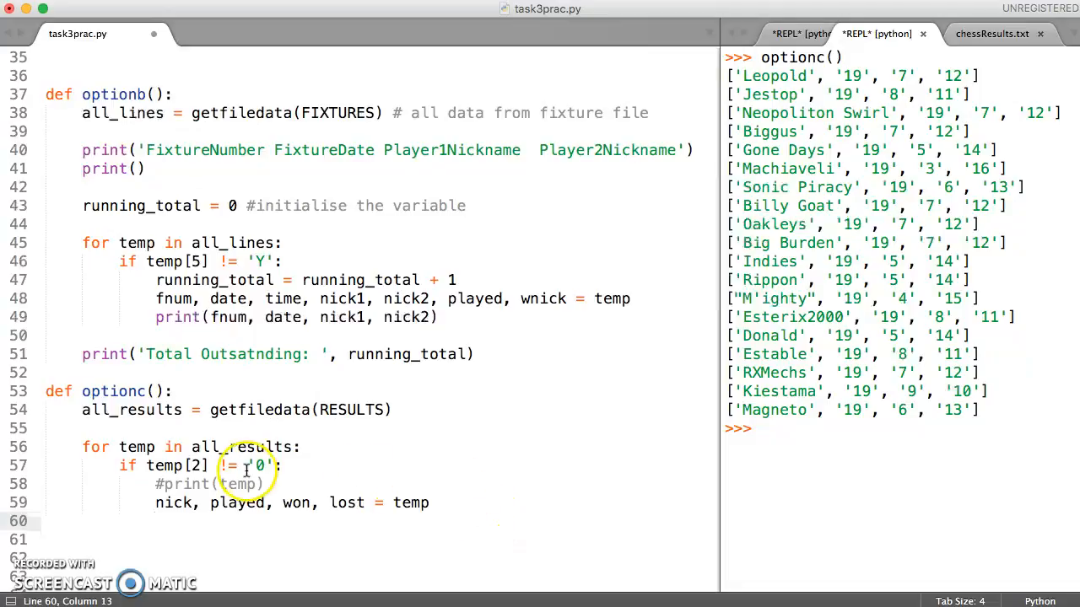
Add the global constant POINTS = 3 under RESULTS at the top of the script
scroll("up", 3)
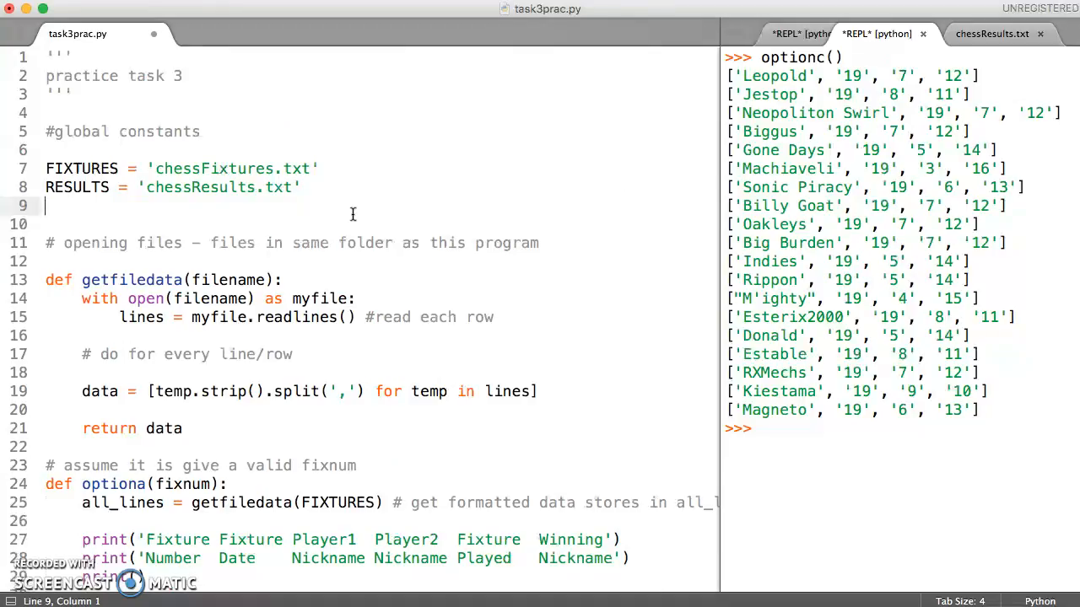
type("POINTS")
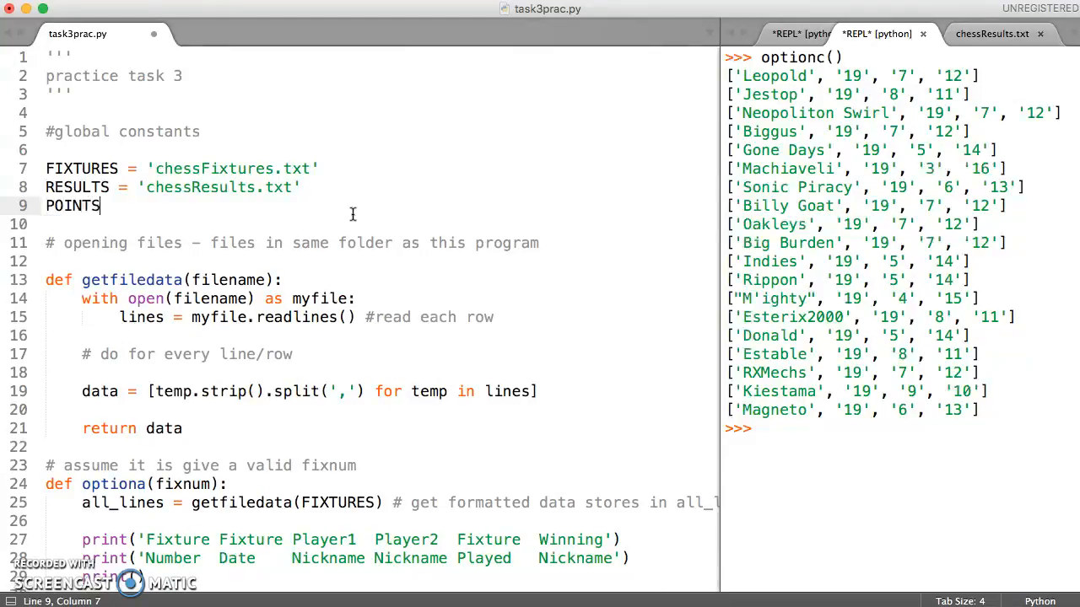
type("= 3")
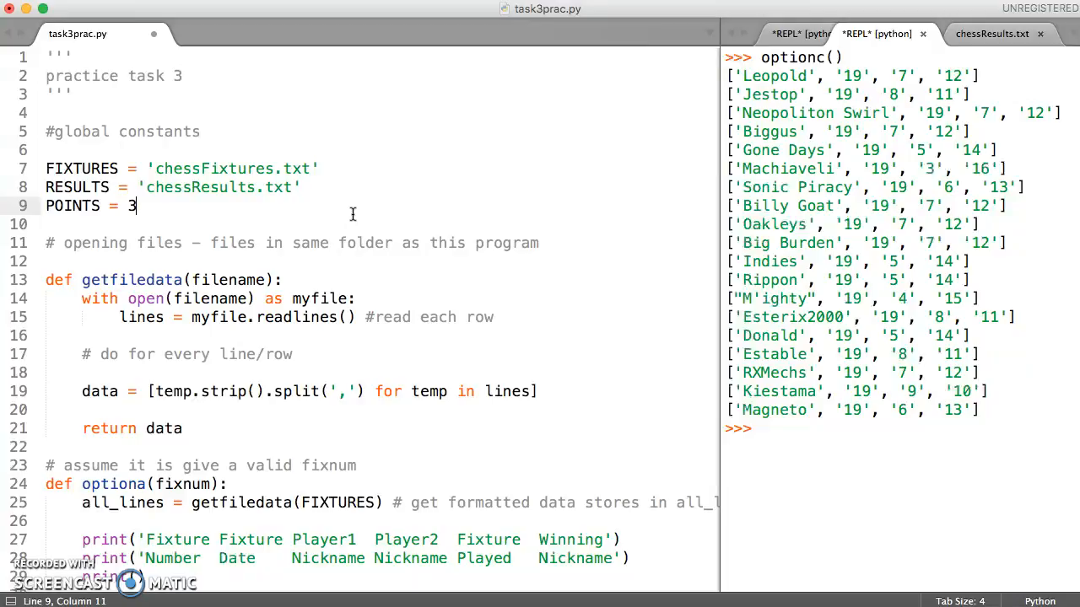
scroll("down", 3)
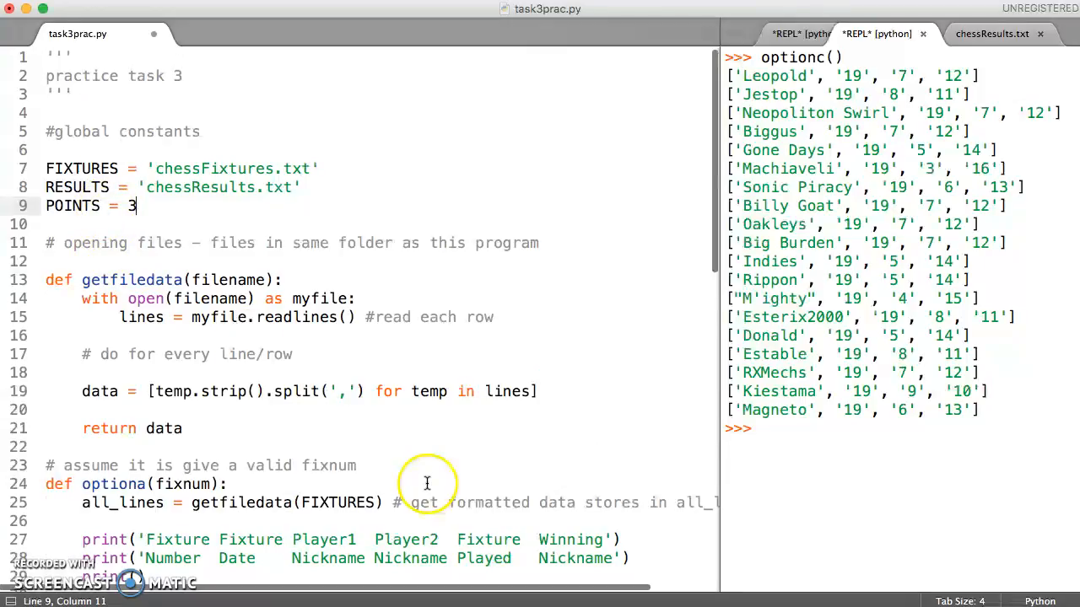
scroll("down", 3)
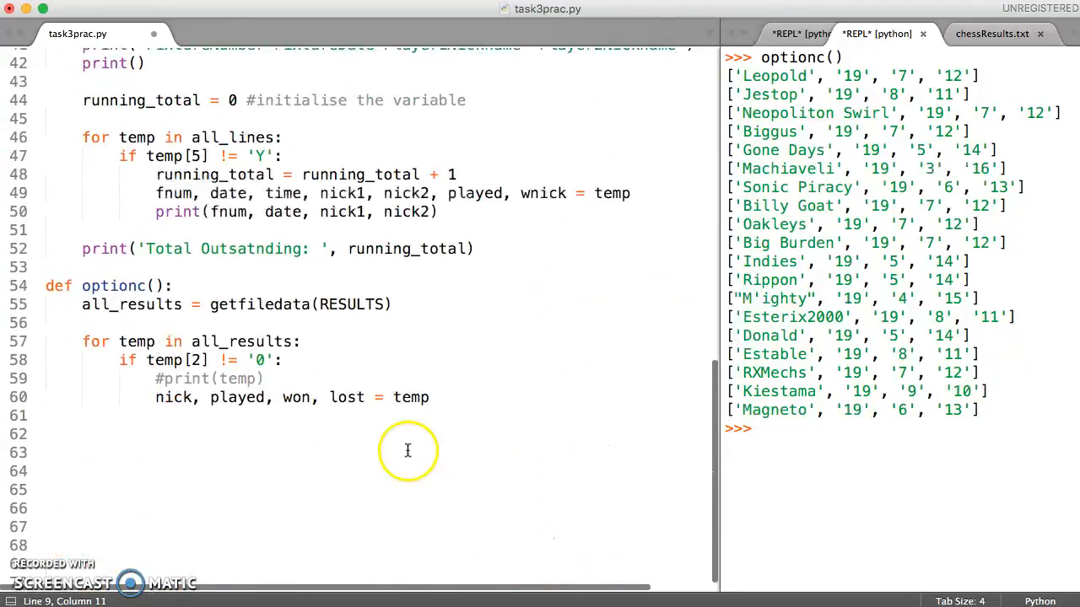
Add print('PlayerNickname MatchesPlayed MatchesWon MatchesLost Points') above optionc's loop
left_click(428, 398)
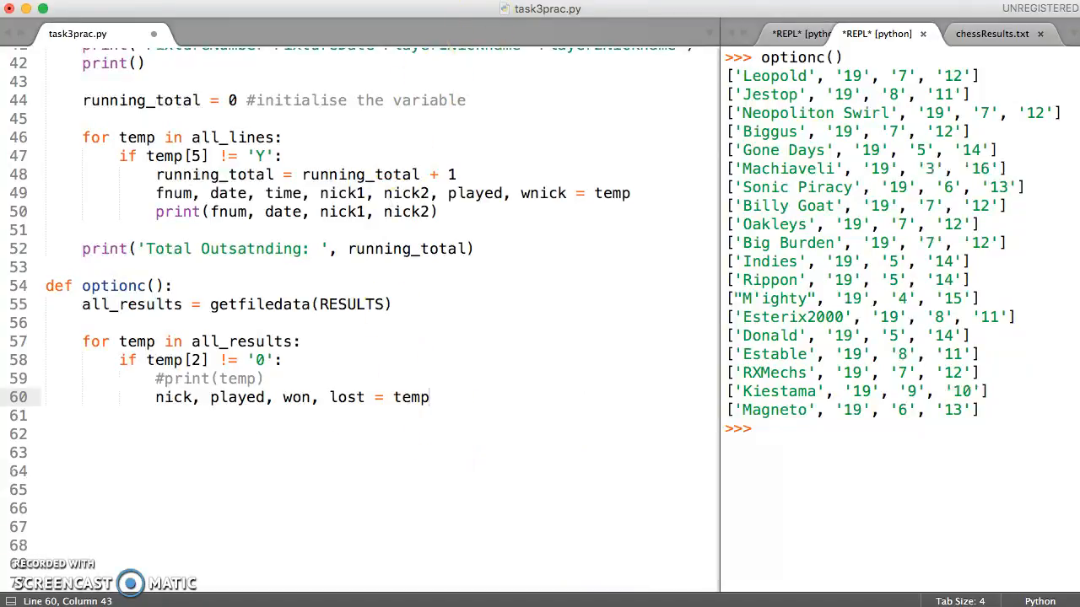
type("print('PlayerNickname MatchesPlayed MatchesWon MatchesLost Points')")
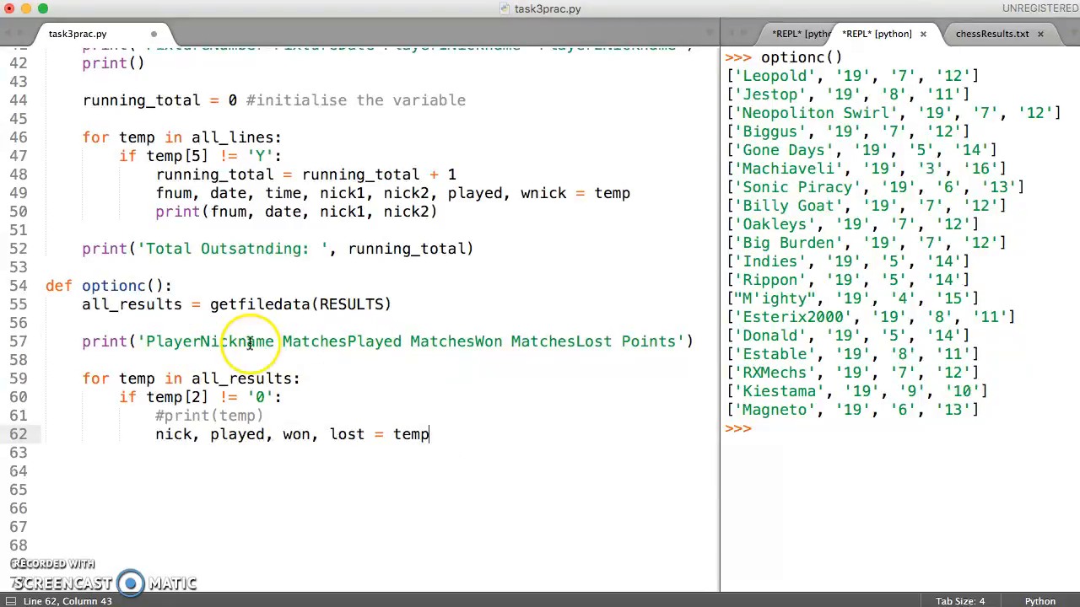
mouse_move(624, 341)
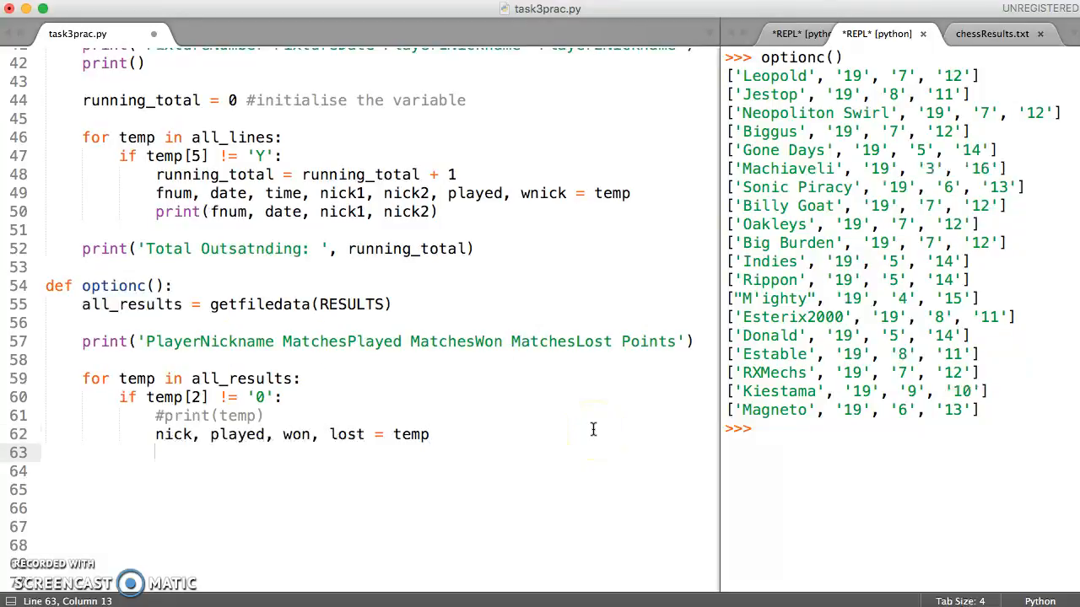
Write print(nick, played, won, lost, int(won) * POINTS) inside the if block
type("print")
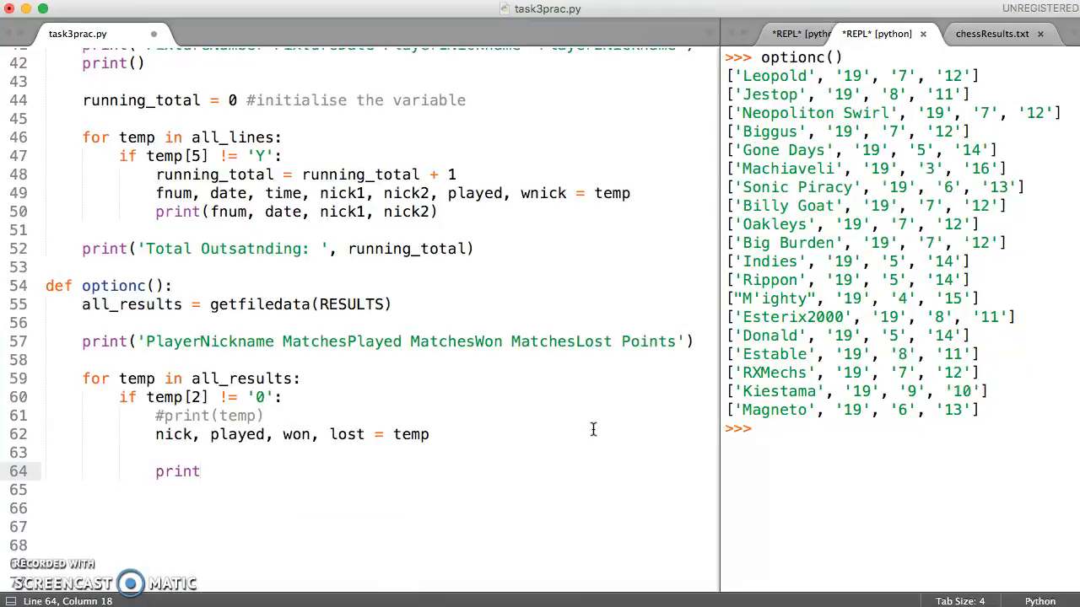
type("()")
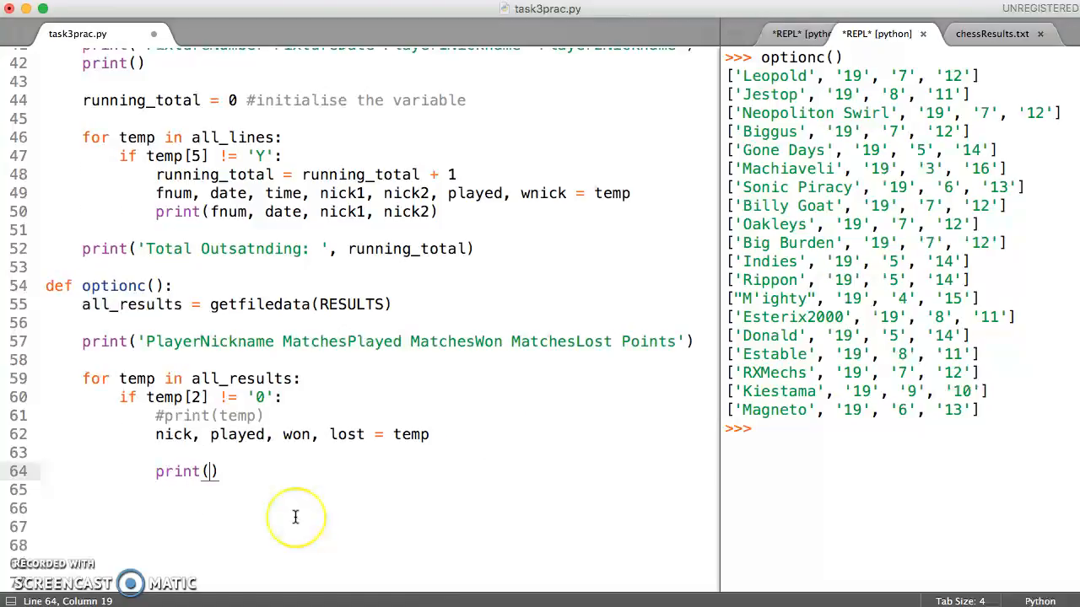
type("nick,")
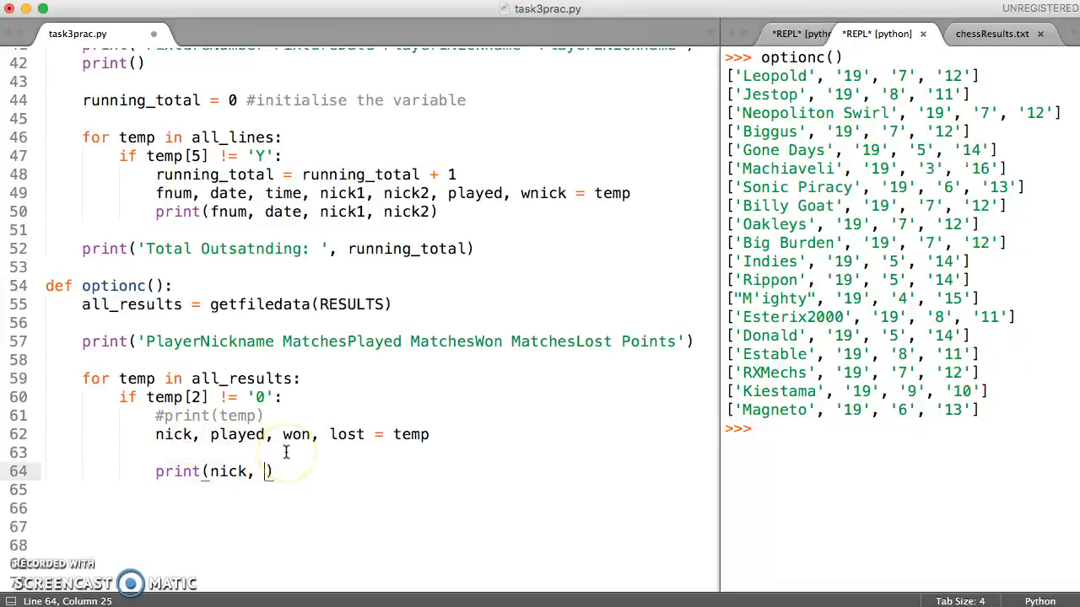
type("played, won, lost,")
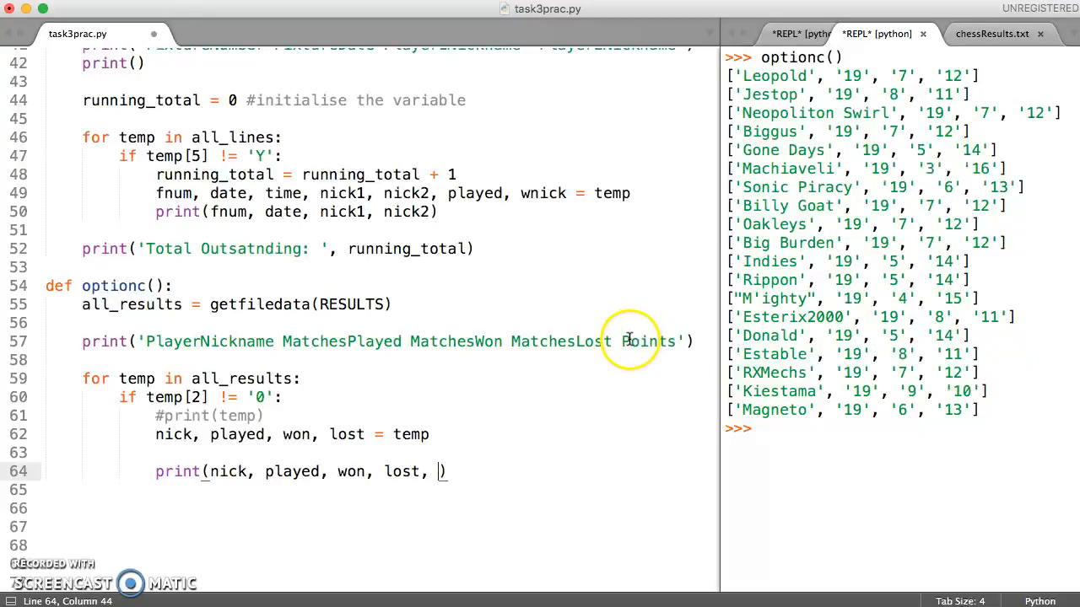
mouse_move(648, 352)
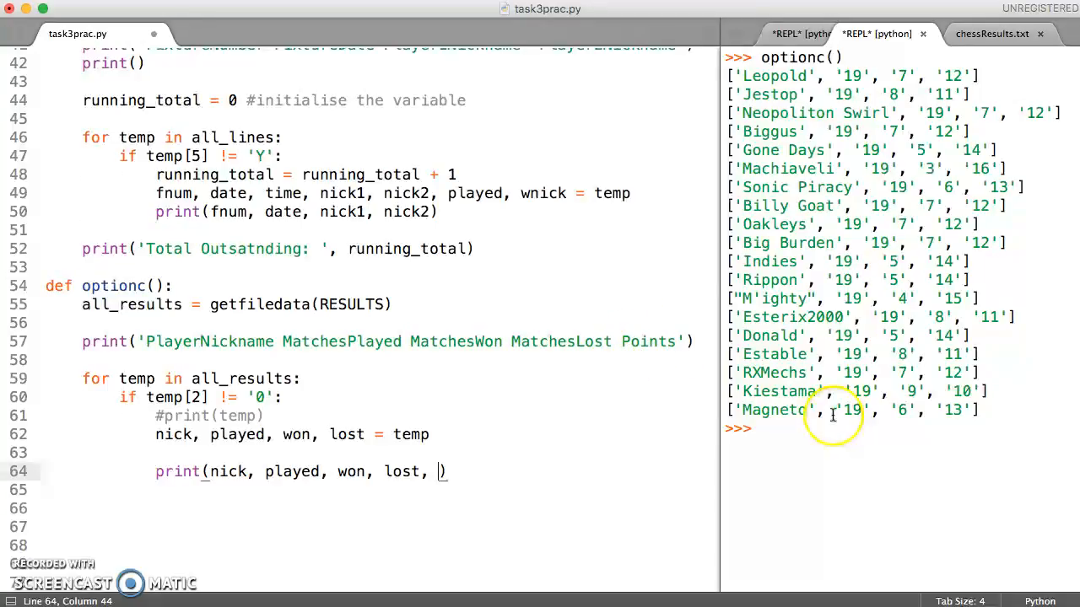
mouse_move(350, 471)
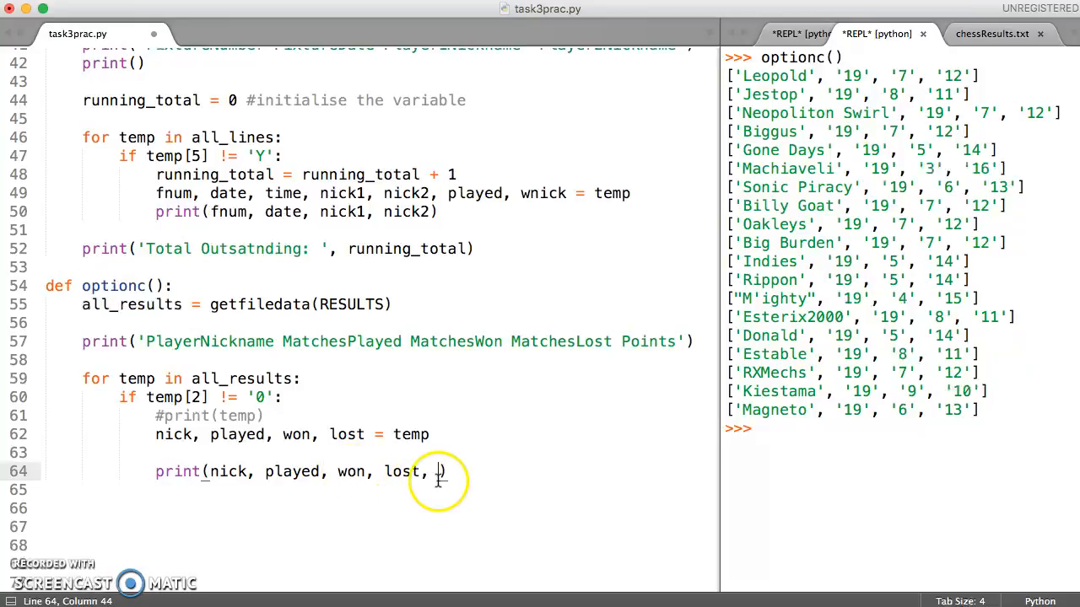
type("int")
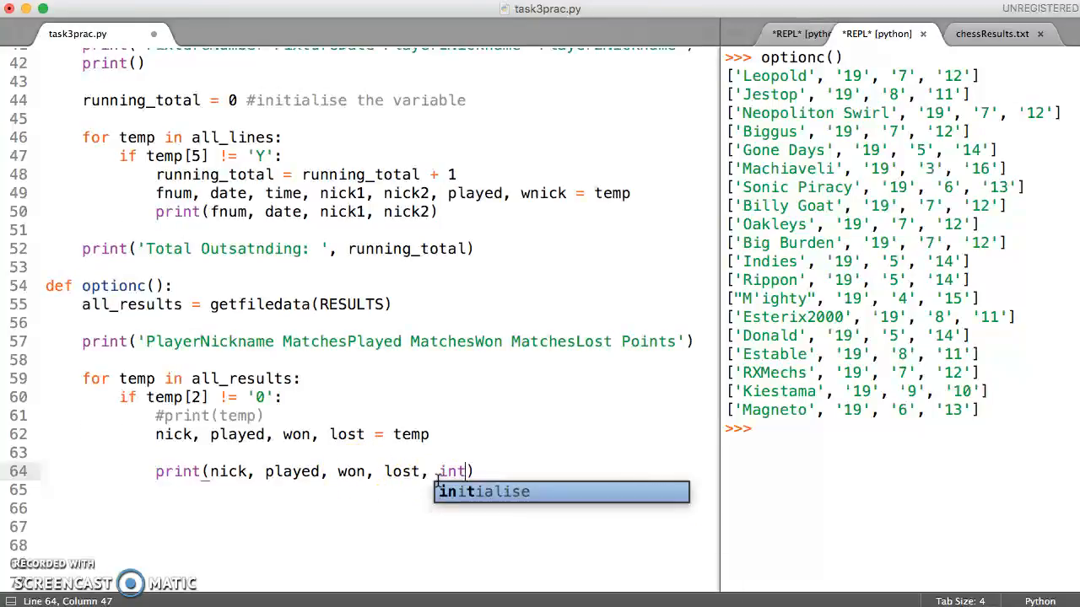
type("()")
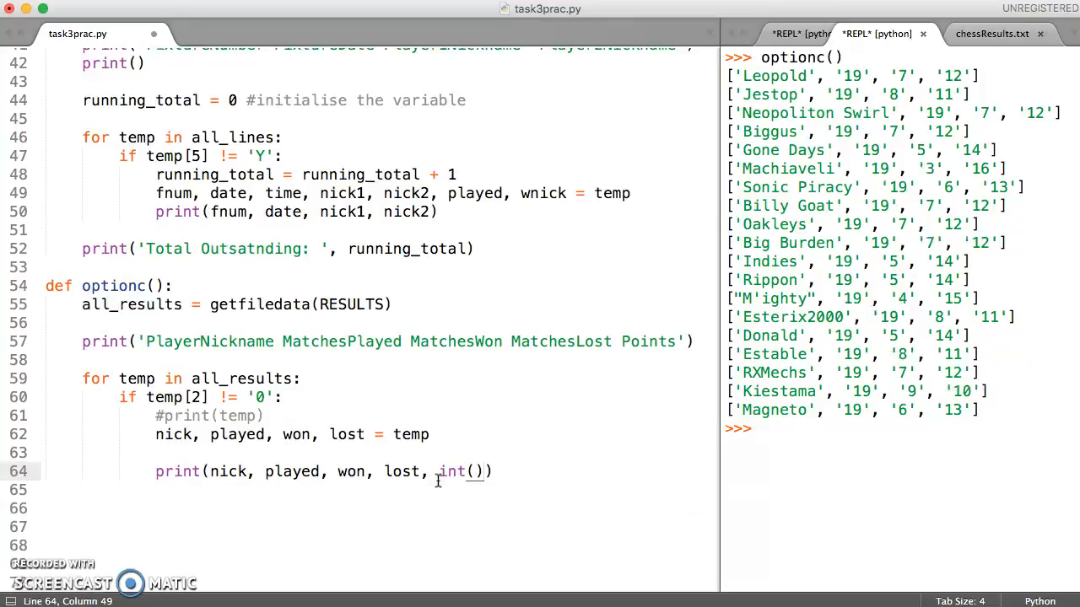
type("won")
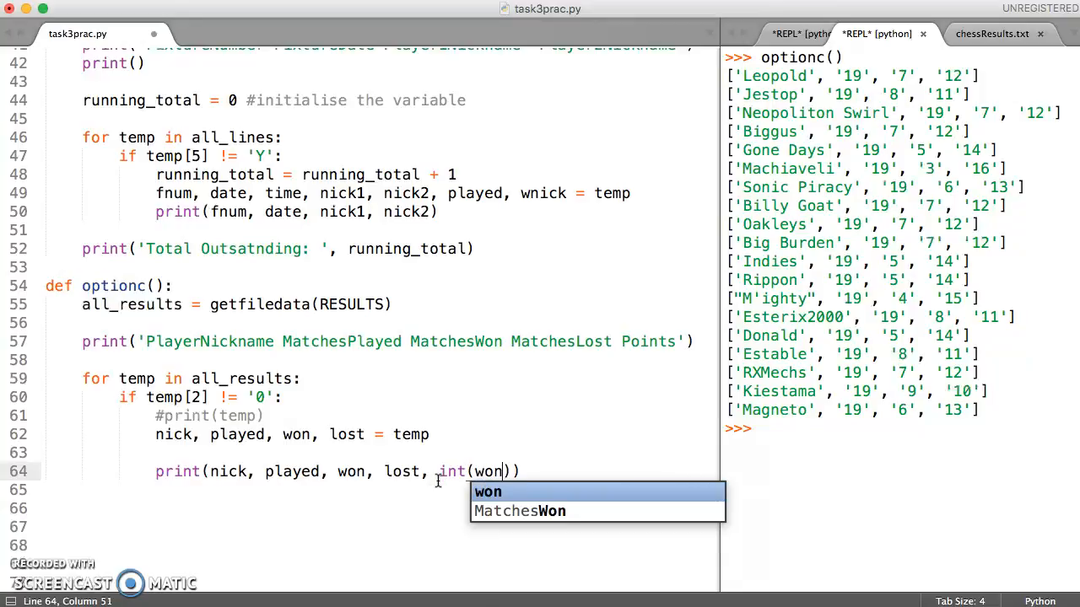
key("Escape")
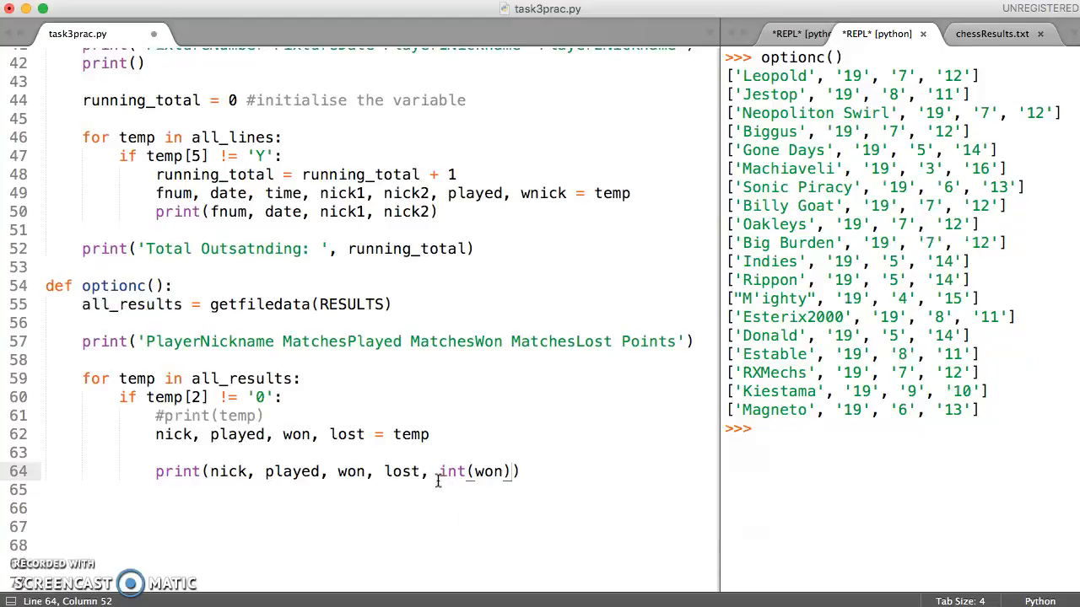
type("*")
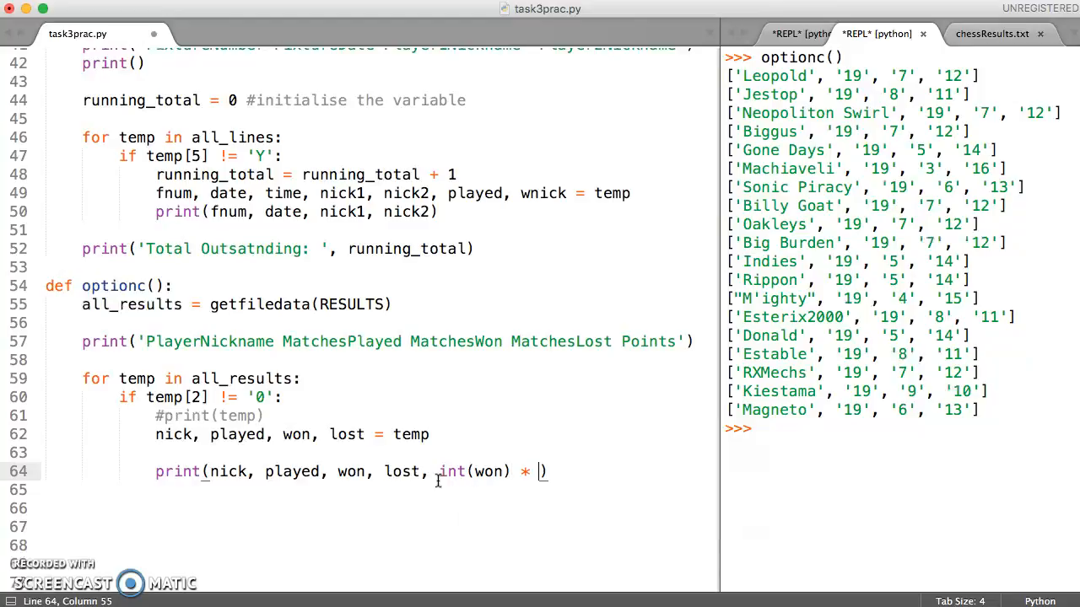
type("POINTS")
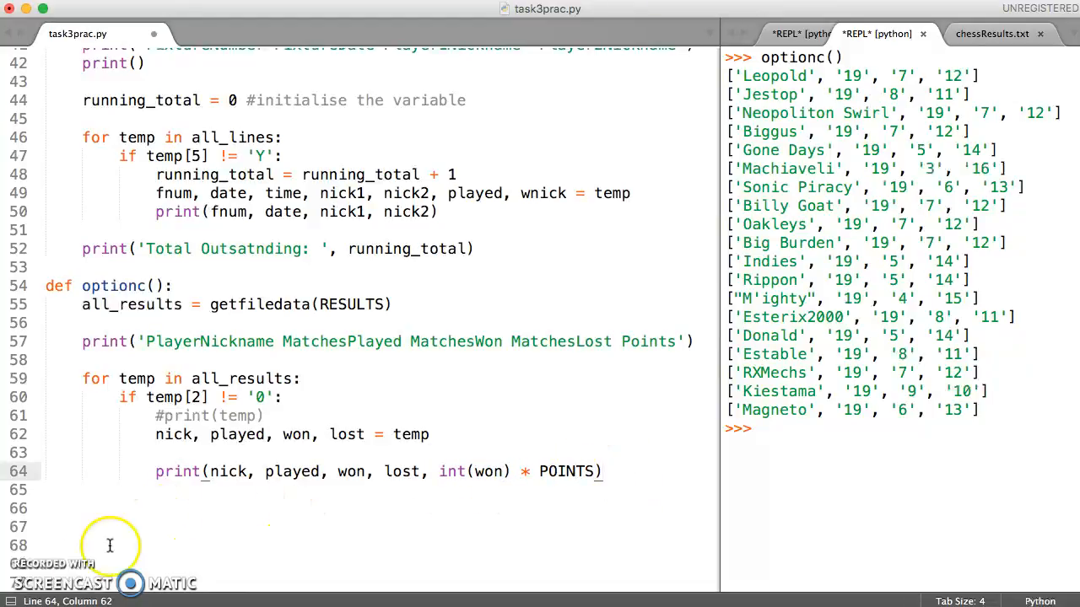
mouse_move(296, 471)
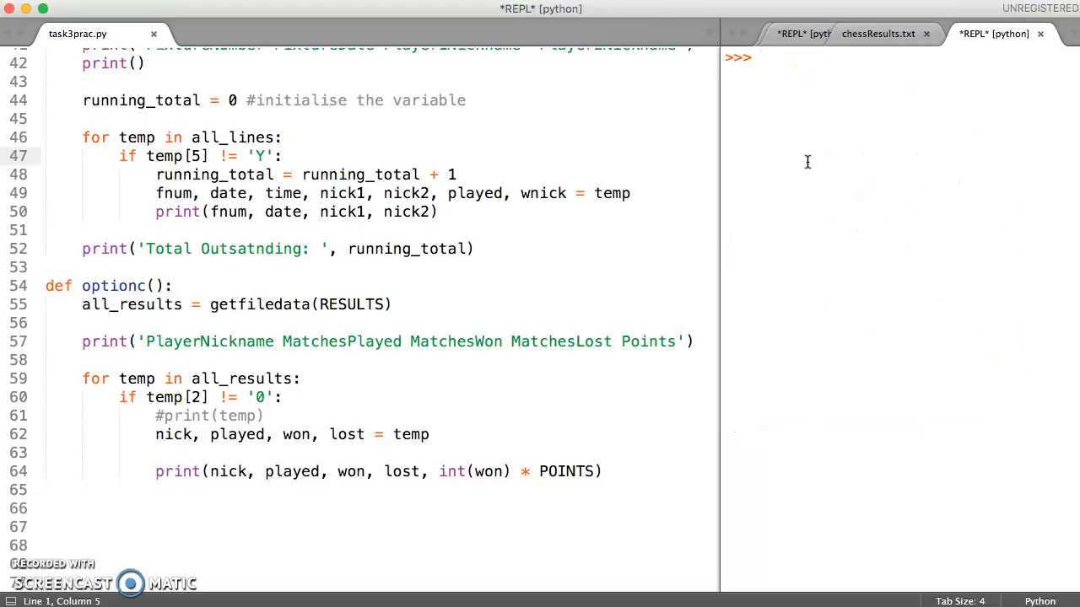
Run optionc() in the fresh Python REPL to list the header and player stats
type("optionc(")
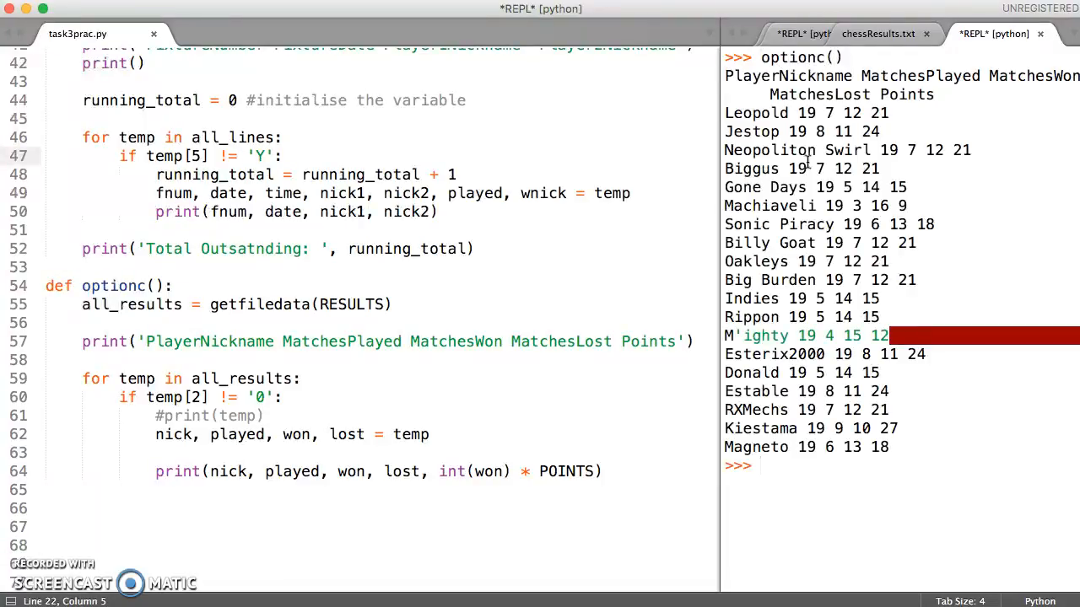
mouse_move(864, 135)
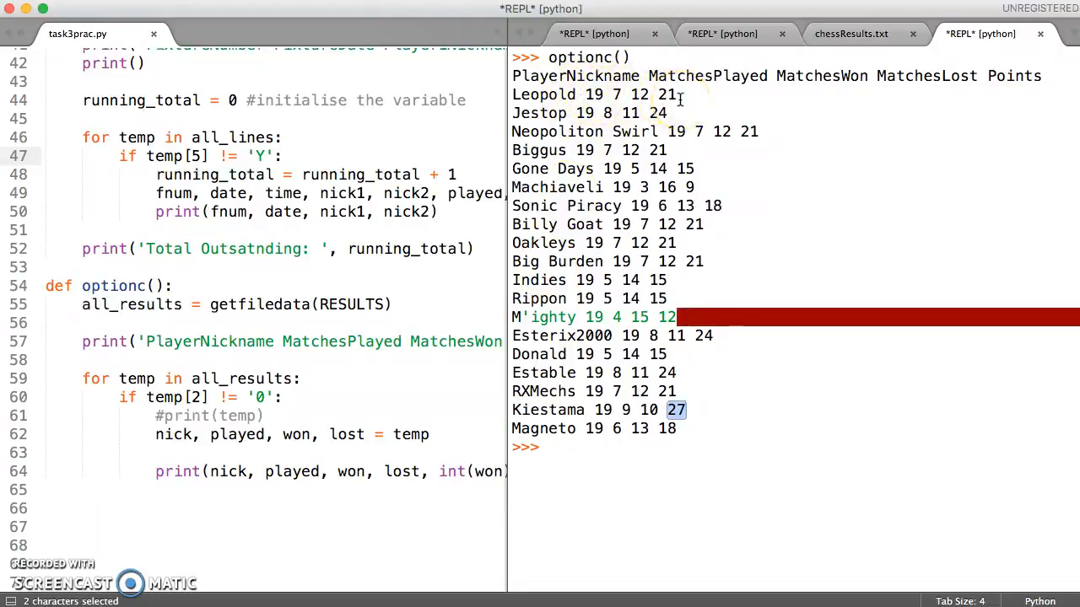
mouse_move(509, 262)
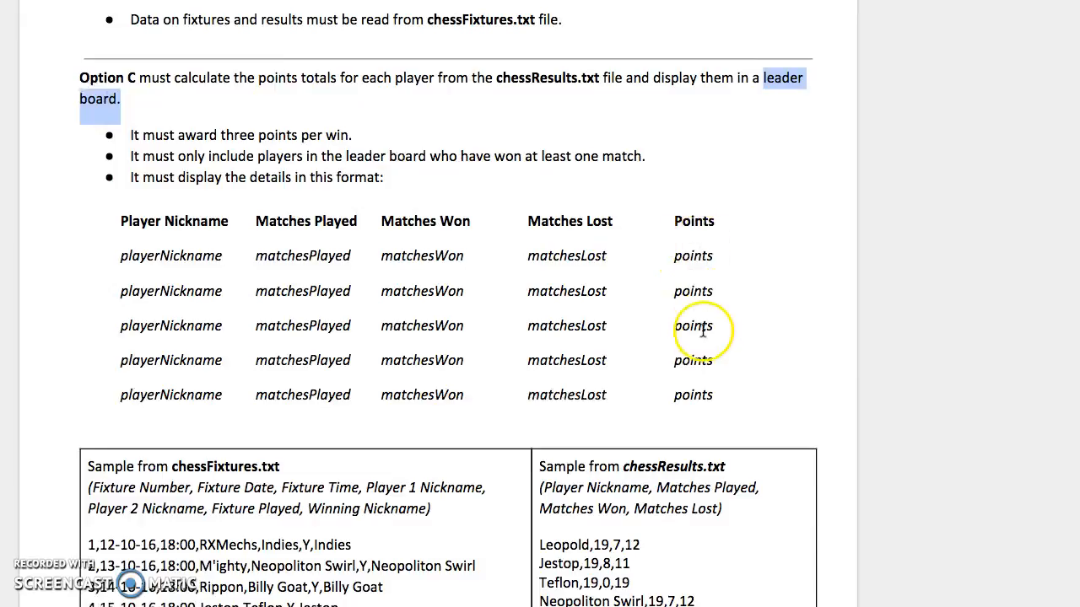
mouse_move(681, 419)
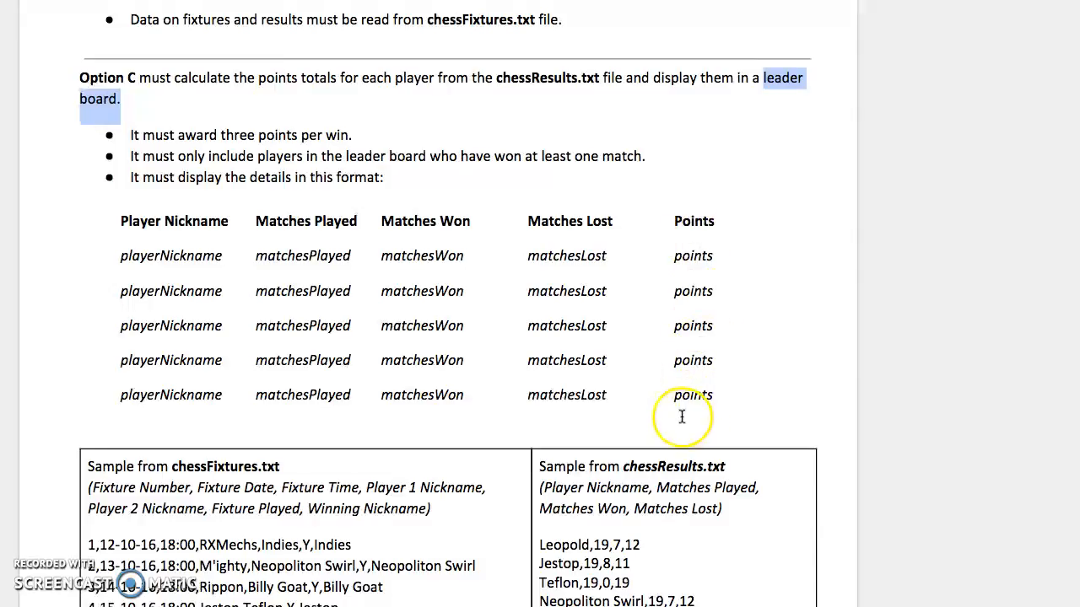
mouse_move(245, 135)
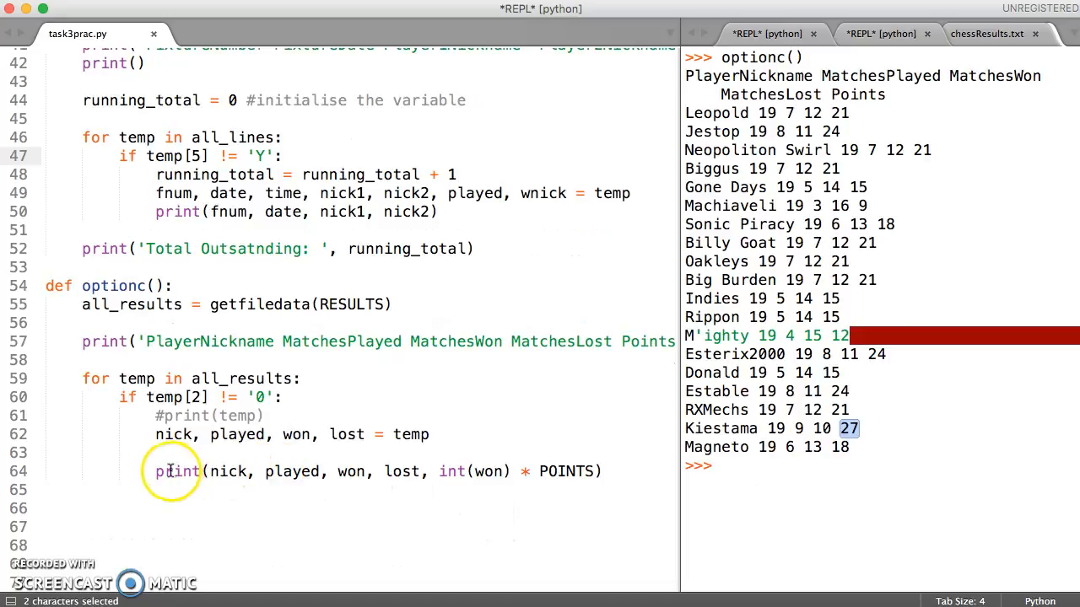
mouse_move(830, 224)
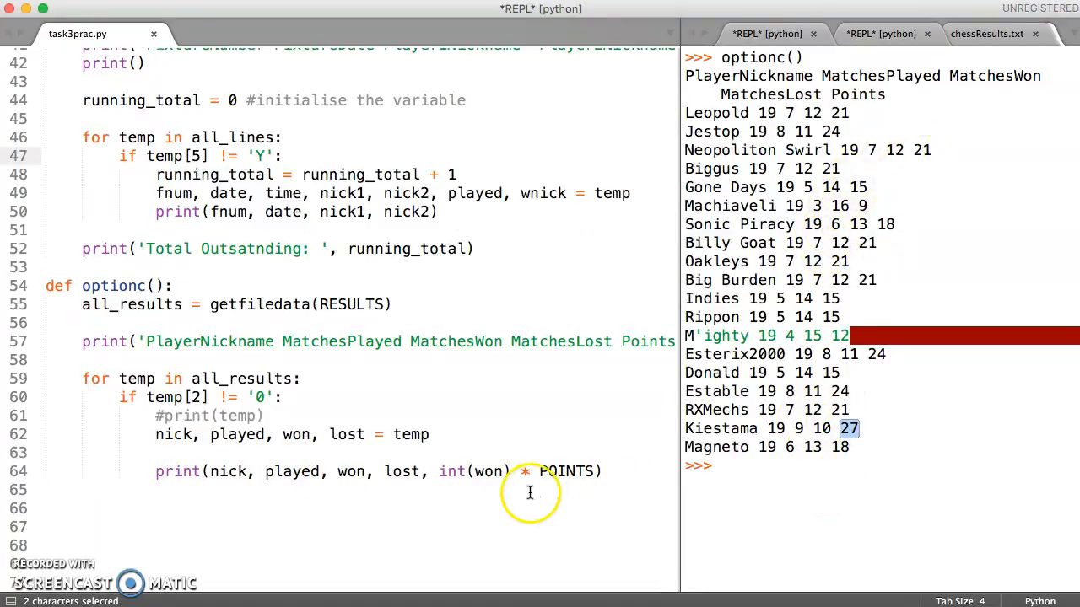
mouse_move(162, 415)
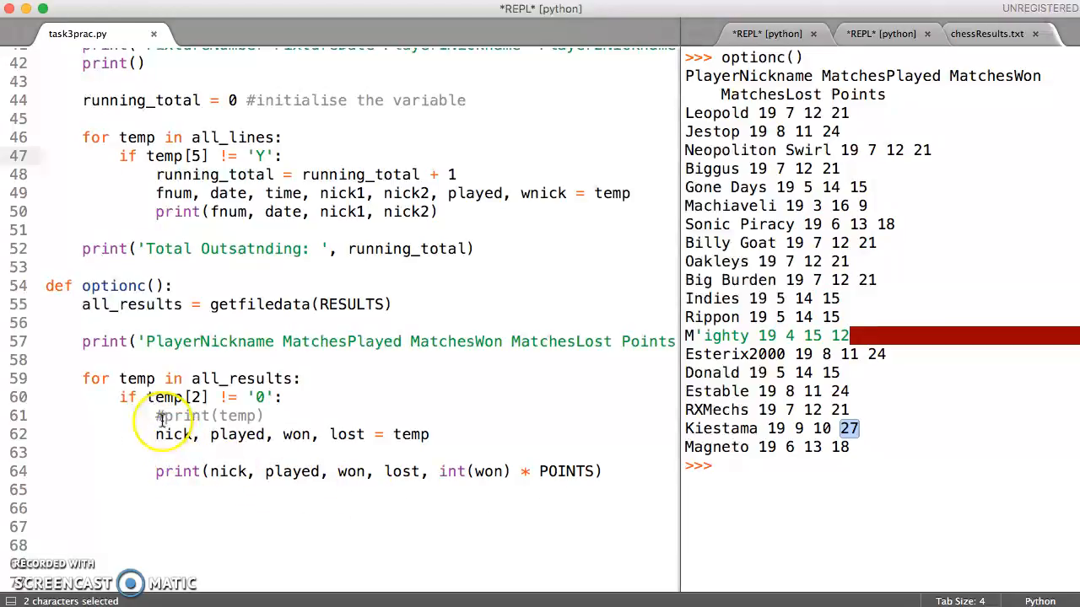